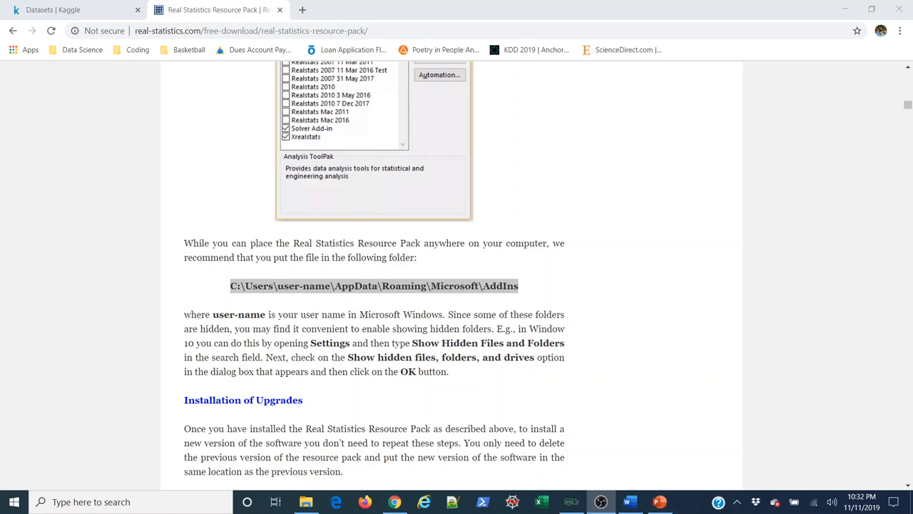
pyautogui.moveTo(791, 143)
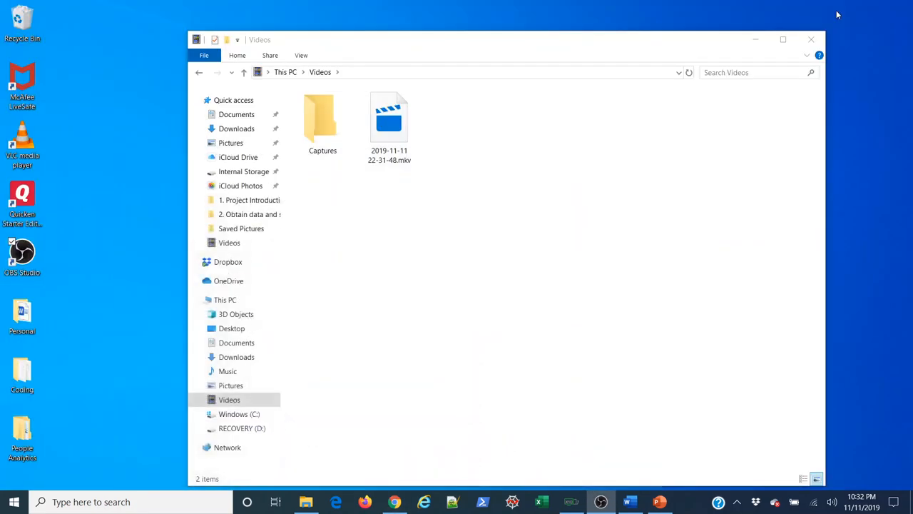
# Step: Close the Videos folder and switch the browser to the Kaggle Datasets page
pyautogui.click(811, 40)
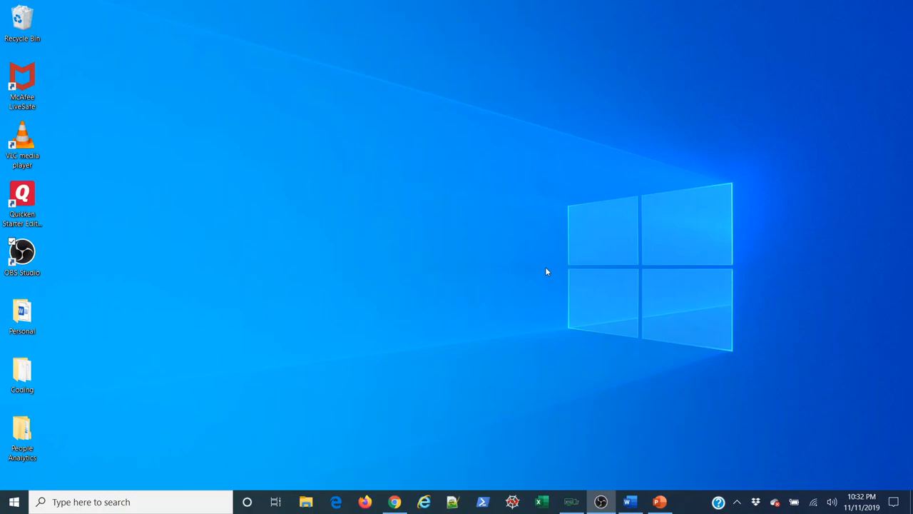
pyautogui.click(394, 503)
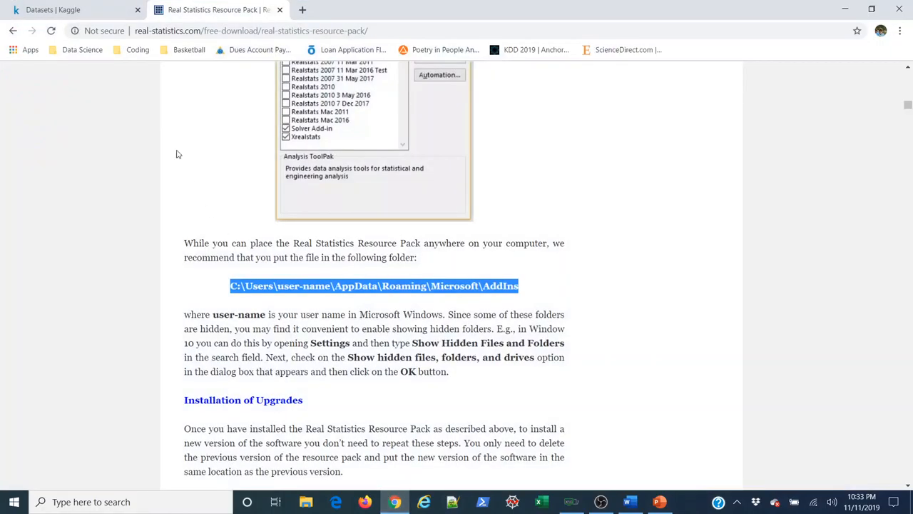
pyautogui.click(75, 10)
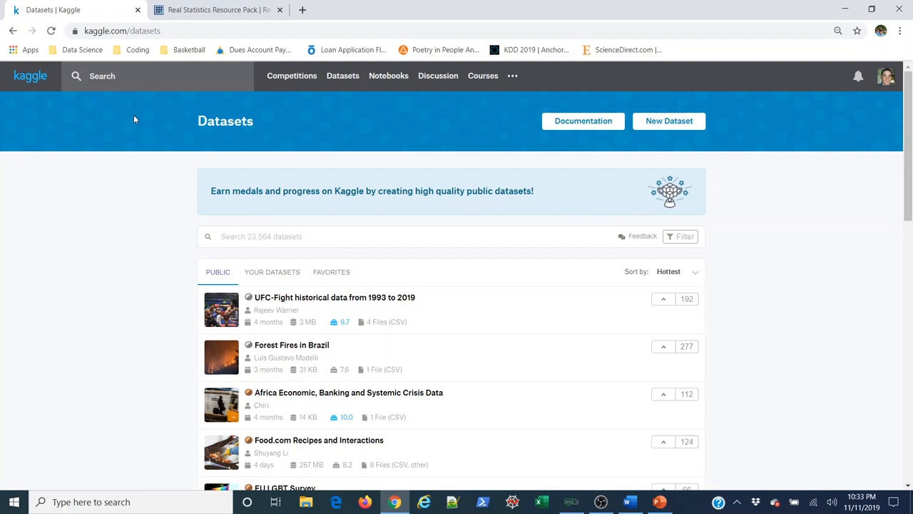
pyautogui.moveTo(177, 108)
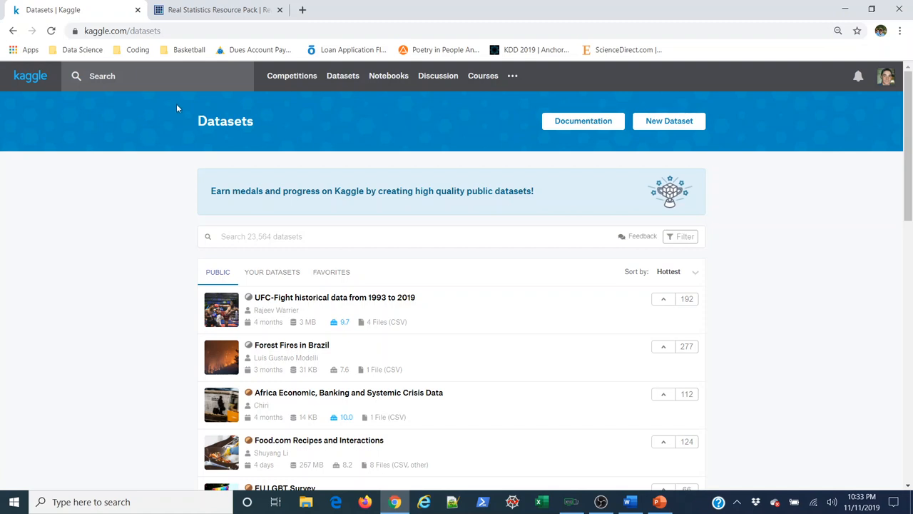
pyautogui.moveTo(286, 97)
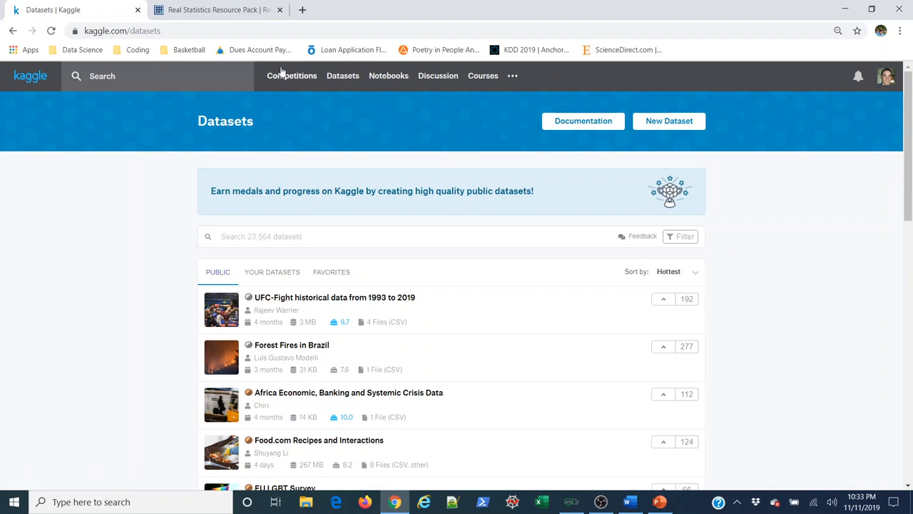
pyautogui.moveTo(291, 76)
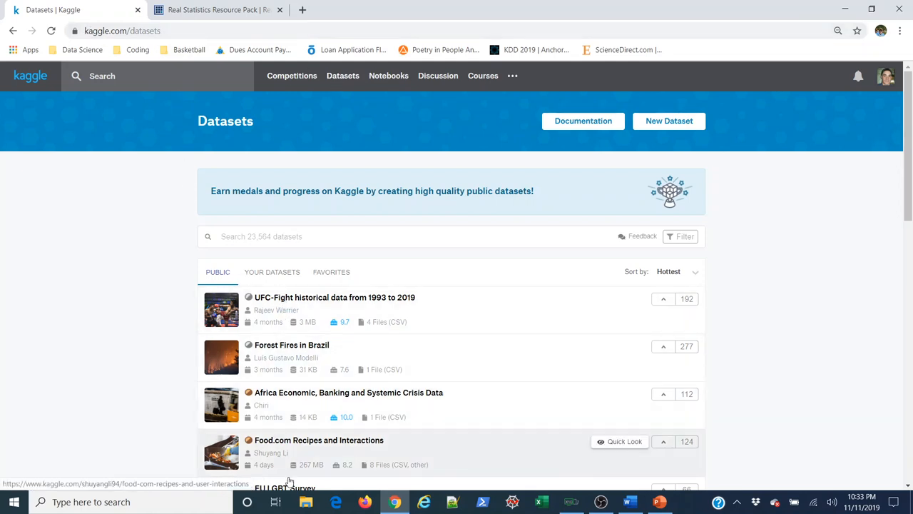
pyautogui.moveTo(285, 350)
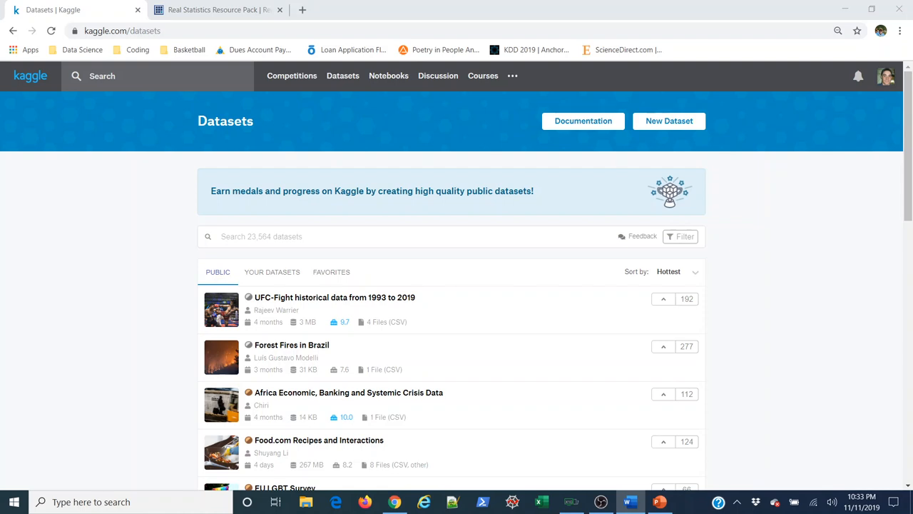
# Step: Search Kaggle datasets for 'IBM HR analytics' and open the Employee Attrition & Performance dataset
pyautogui.click(451, 237)
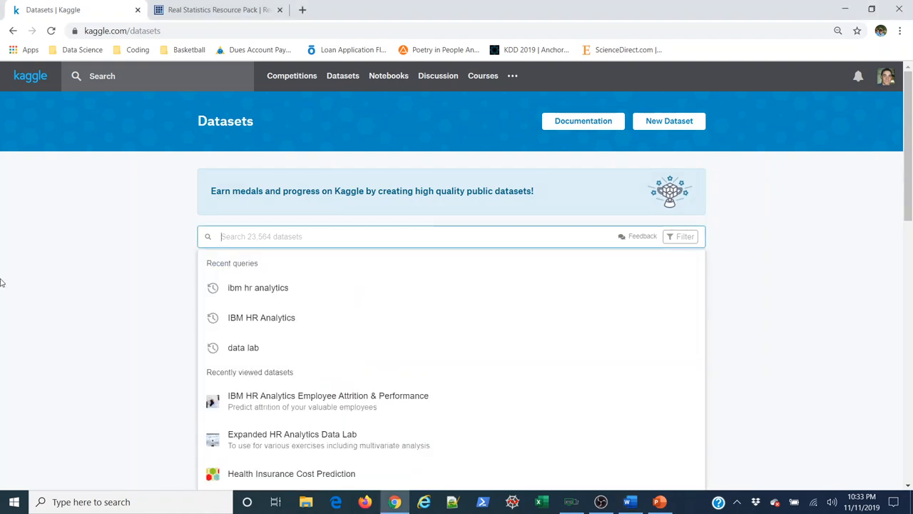
pyautogui.moveTo(126, 208)
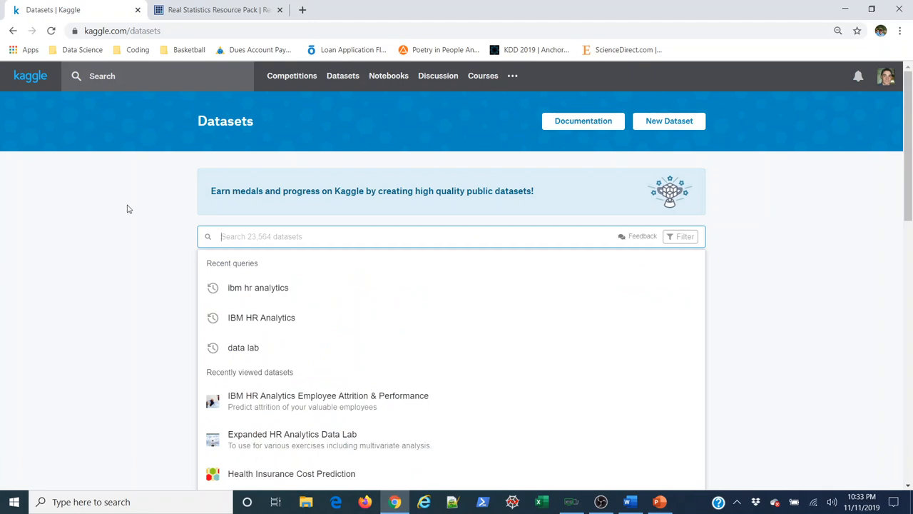
pyautogui.write('BIM')
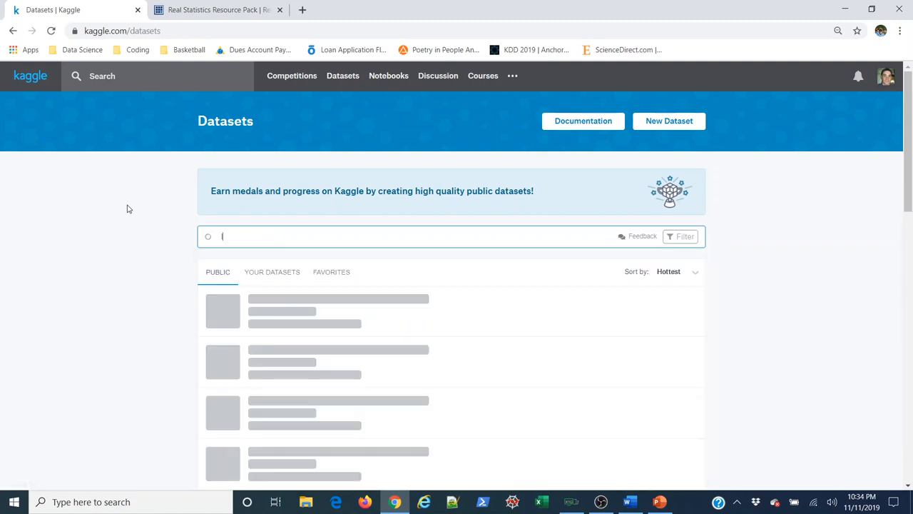
pyautogui.write('IBM HR analytics')
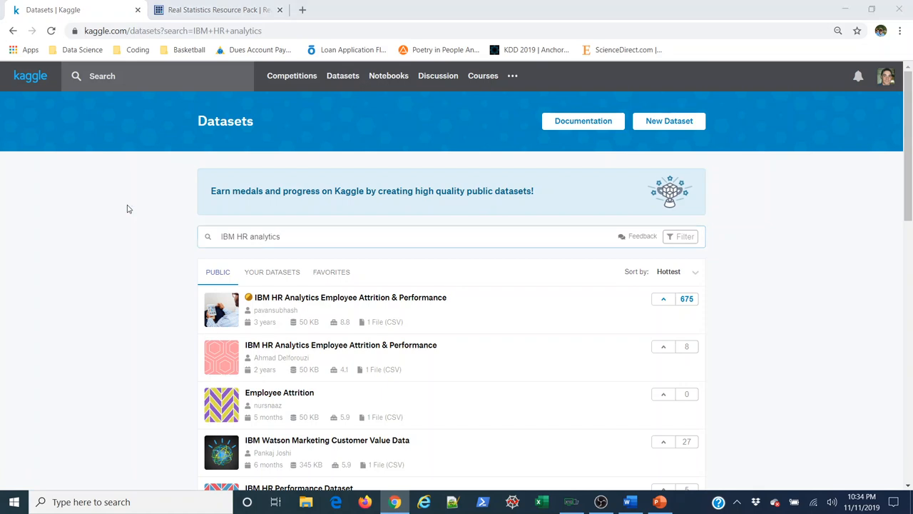
pyautogui.moveTo(456, 311)
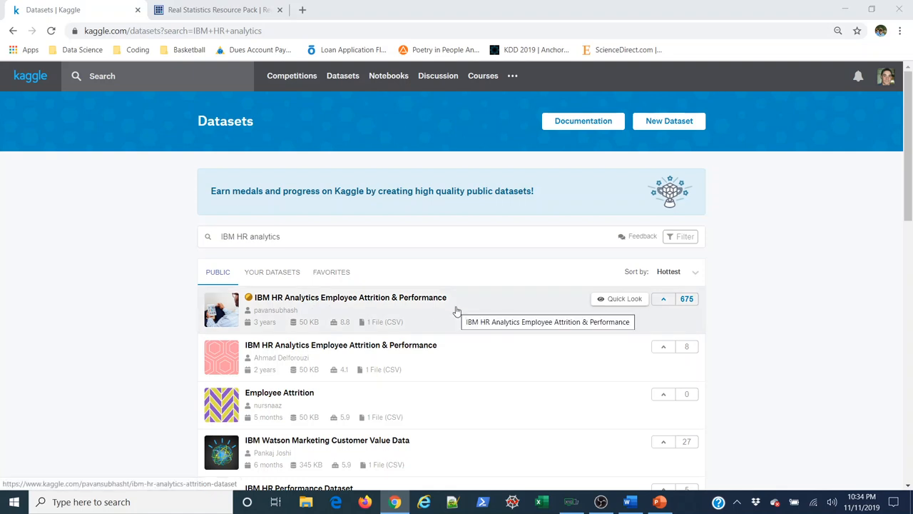
pyautogui.moveTo(371, 312)
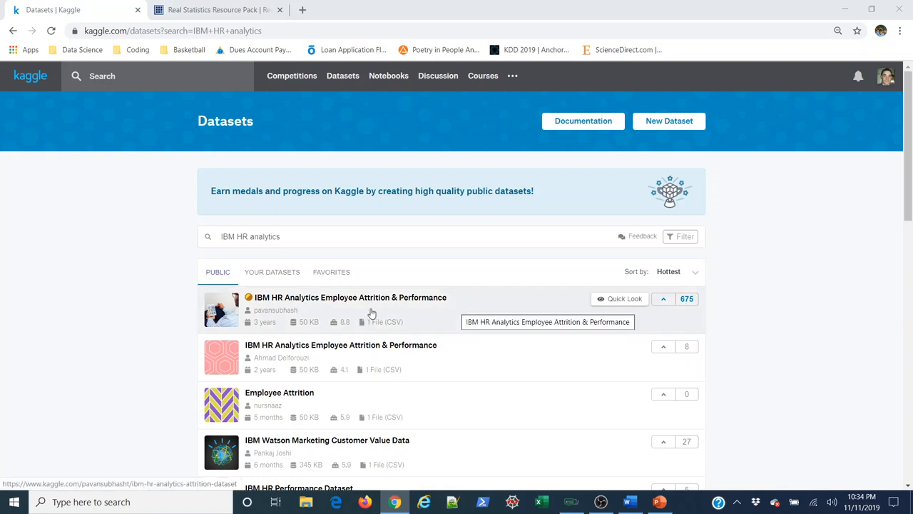
pyautogui.moveTo(328, 298)
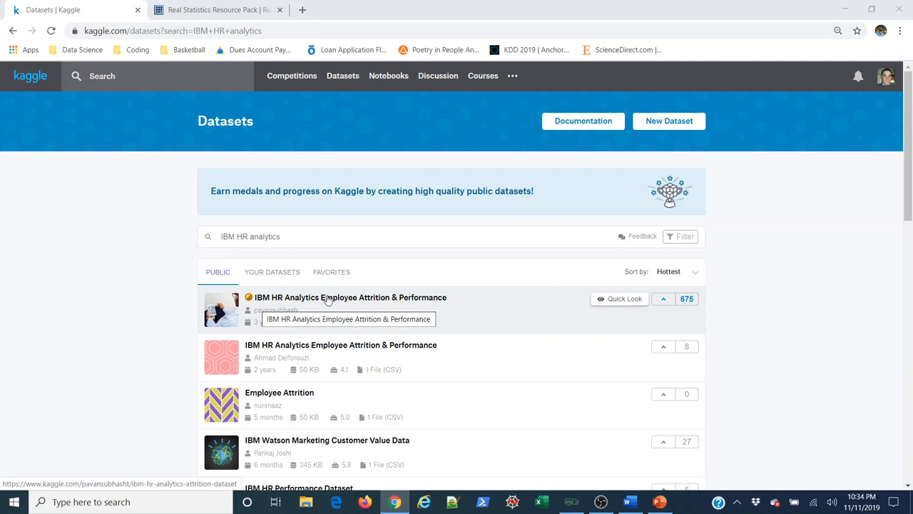
pyautogui.click(351, 298)
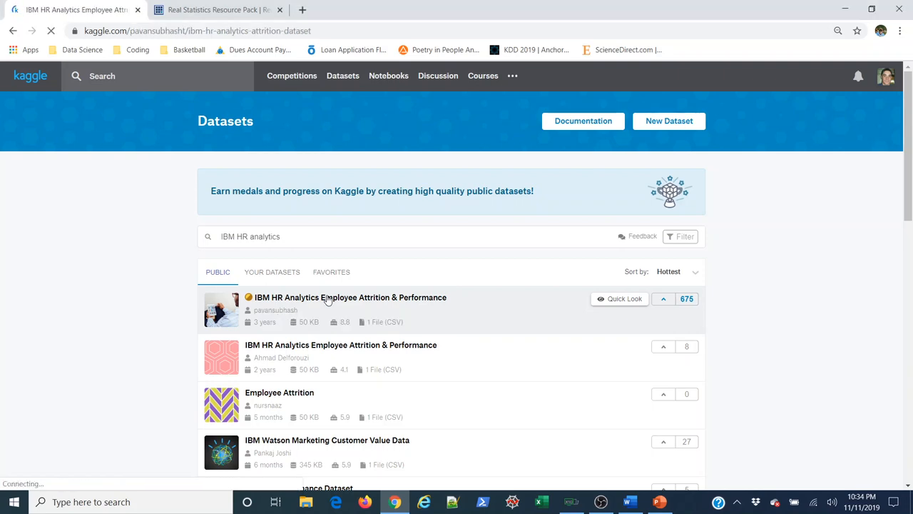
# Step: Download the IBM HR Analytics attrition dataset zip and show the downloaded file's options
pyautogui.click(350, 296)
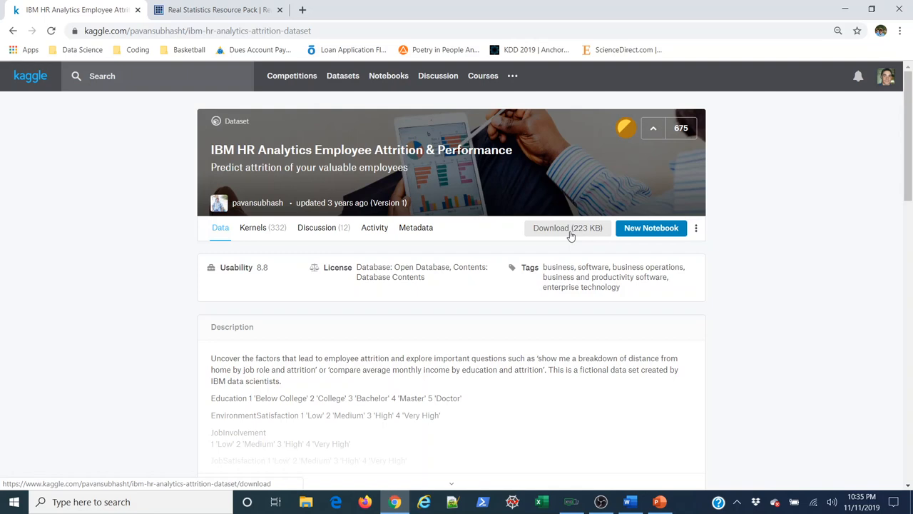
pyautogui.click(568, 228)
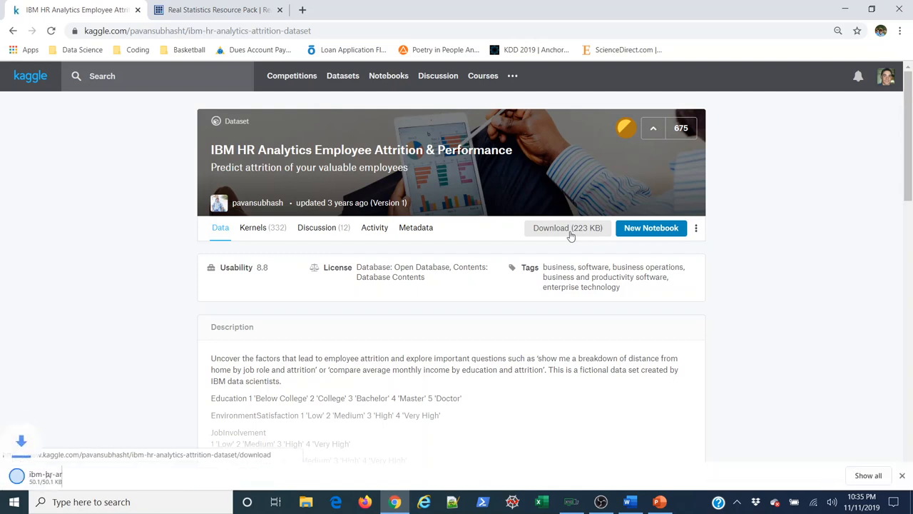
pyautogui.click(568, 228)
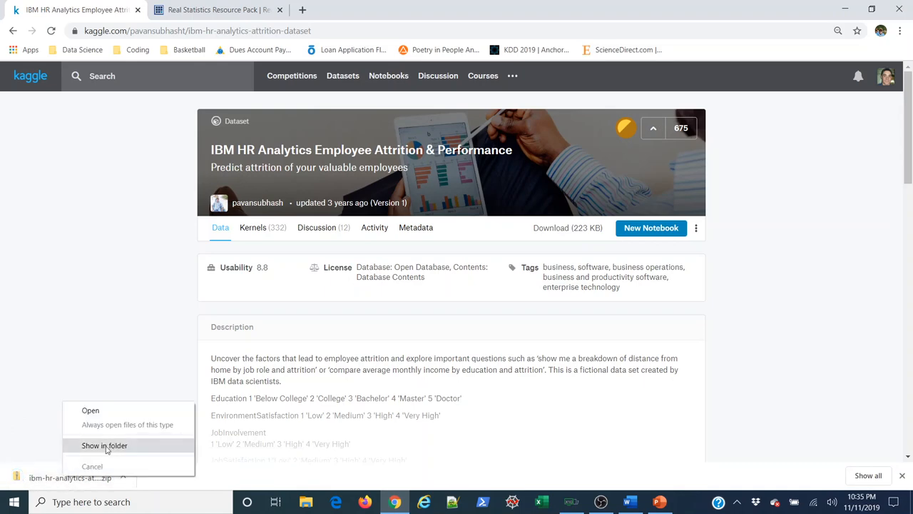
# Step: Reveal the zip in its folder, cut it, and navigate to Desktop > People Analytics
pyautogui.click(104, 445)
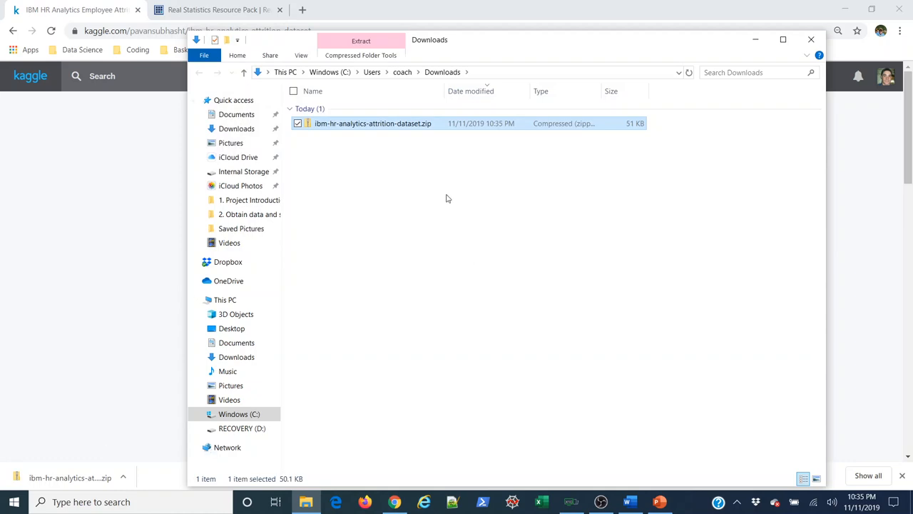
pyautogui.moveTo(324, 128)
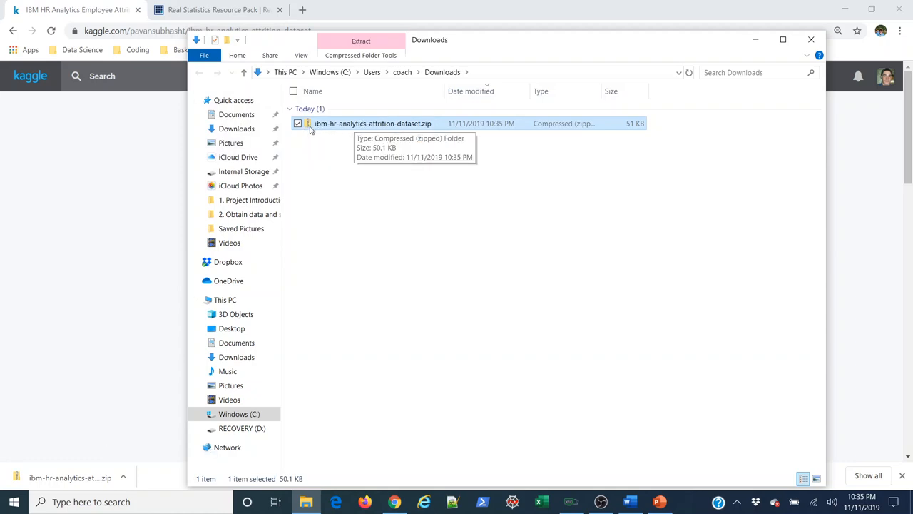
pyautogui.moveTo(403, 123)
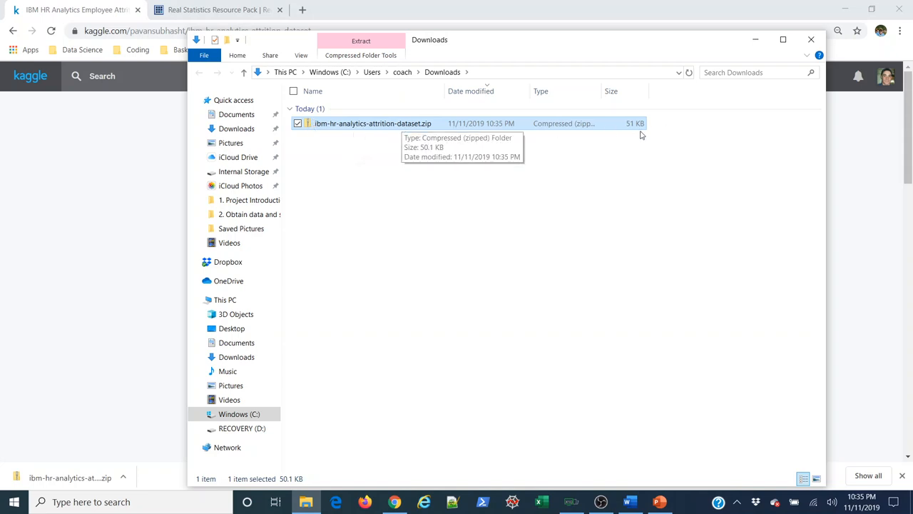
pyautogui.rightClick(371, 123)
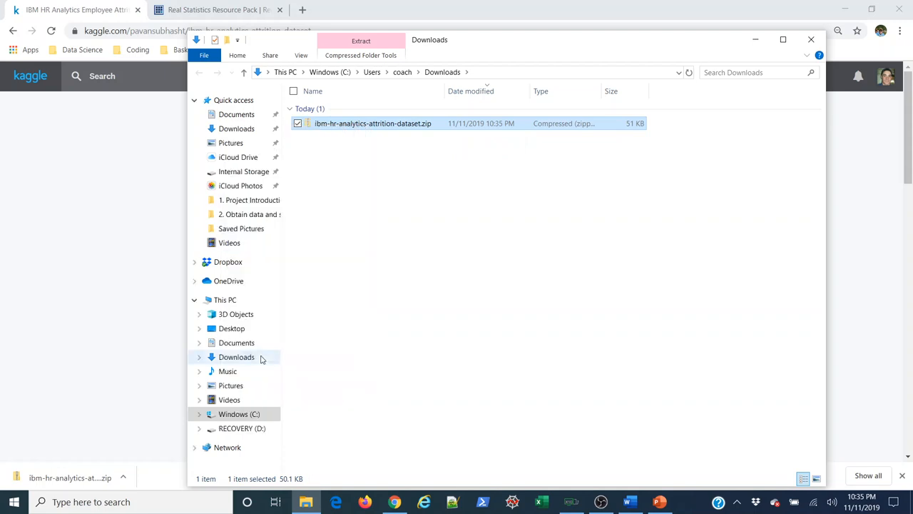
pyautogui.click(231, 328)
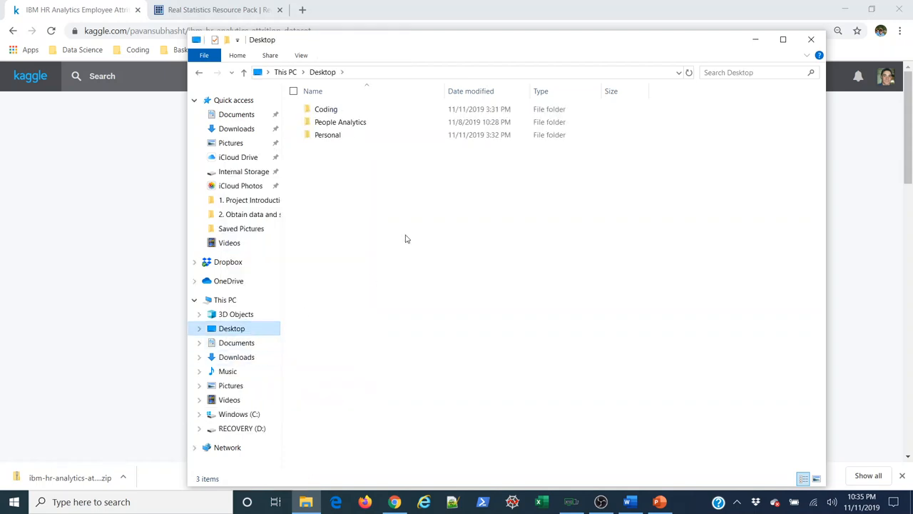
pyautogui.doubleClick(339, 121)
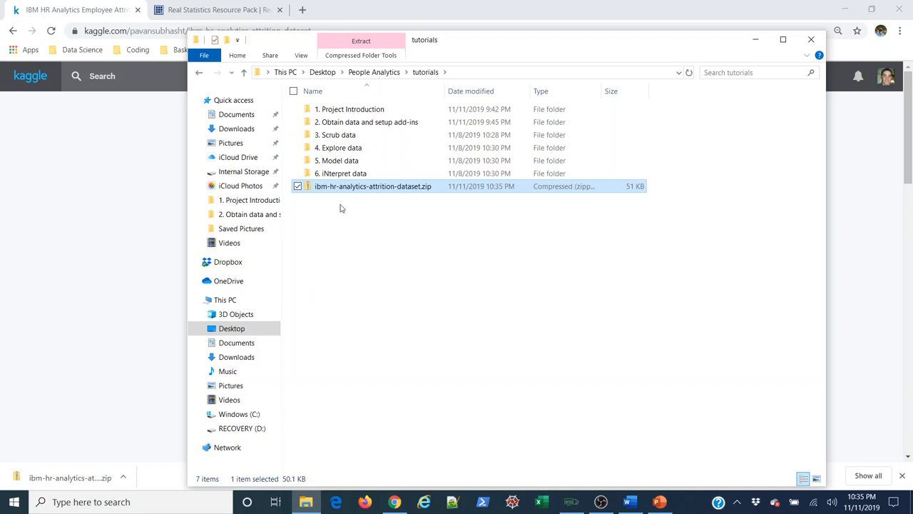
pyautogui.moveTo(317, 194)
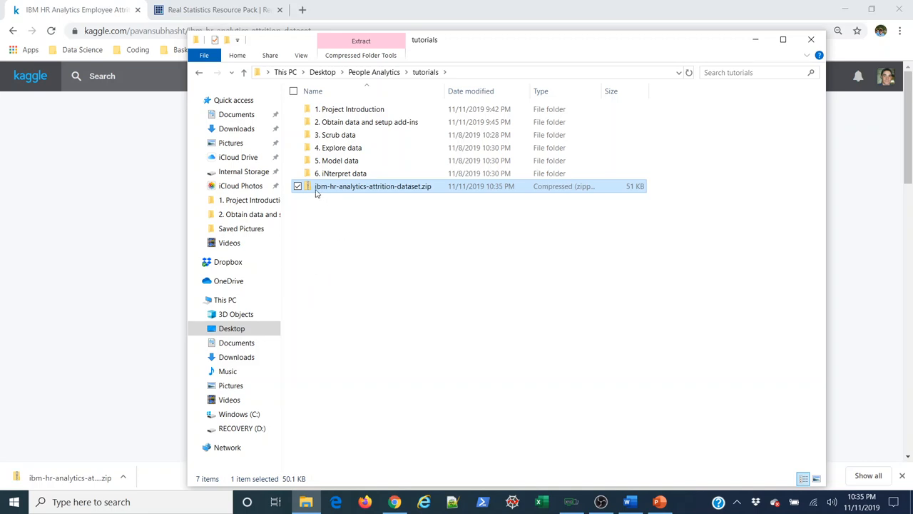
# Step: Extract the dataset zip into the tutorials folder
pyautogui.rightClick(374, 186)
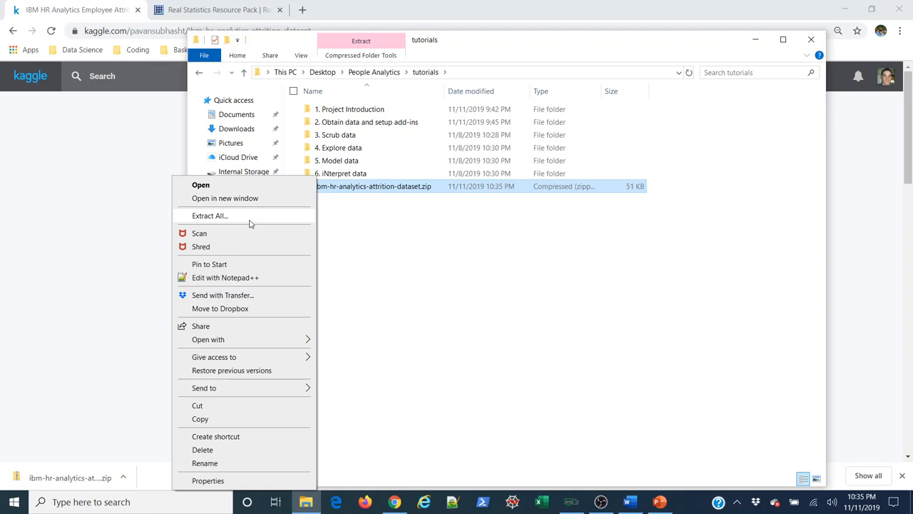
pyautogui.click(209, 215)
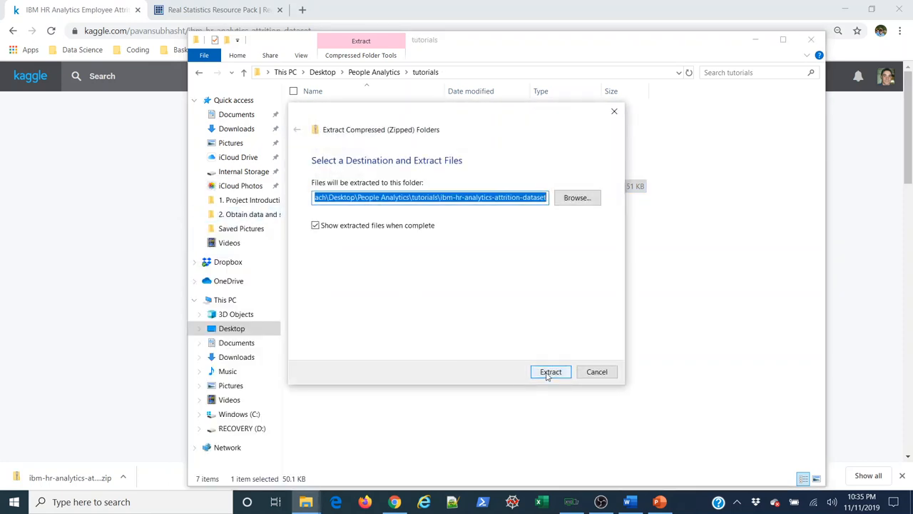
pyautogui.click(550, 370)
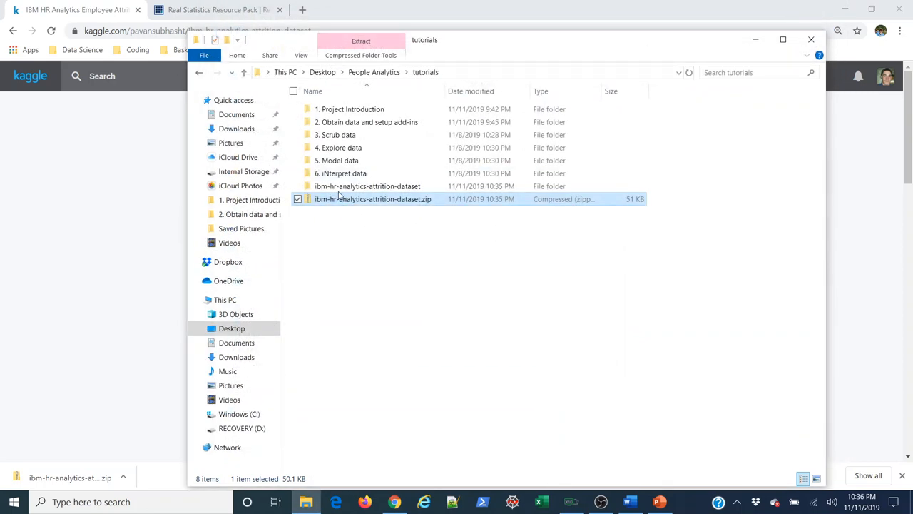
pyautogui.moveTo(359, 205)
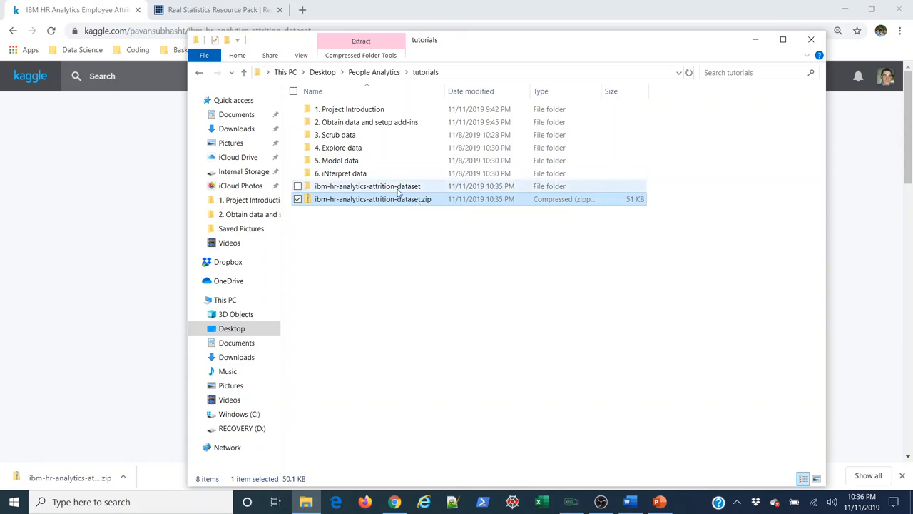
pyautogui.moveTo(372, 199)
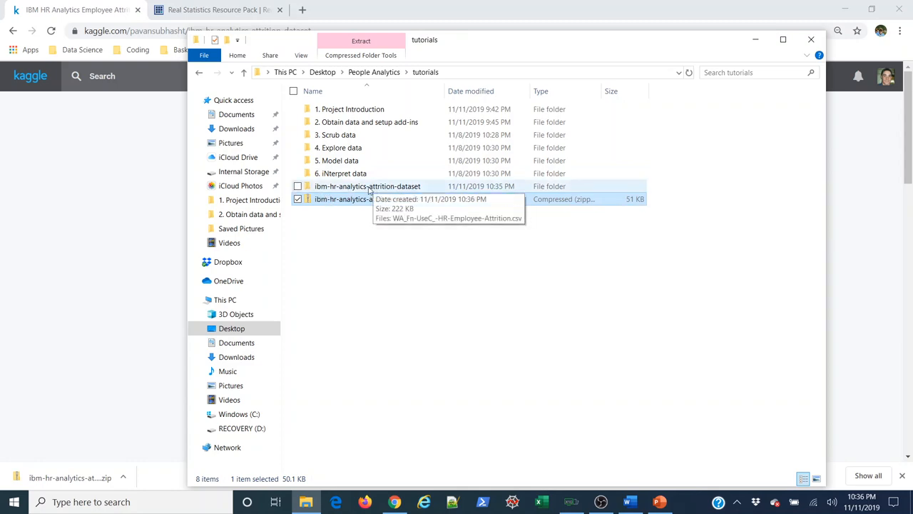
pyautogui.moveTo(368, 245)
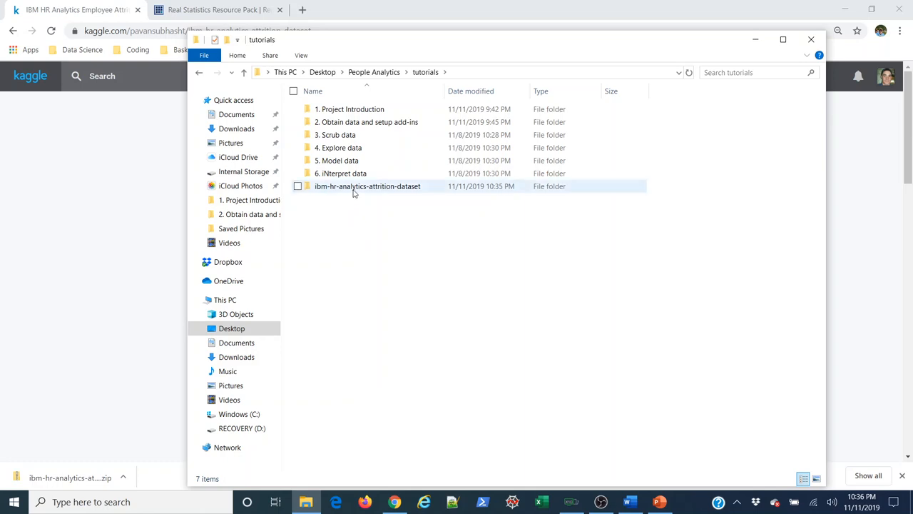
# Step: Rename the extracted attrition CSV to 'IBM HR Dataset.csv' and minimize File Explorer
pyautogui.doubleClick(368, 185)
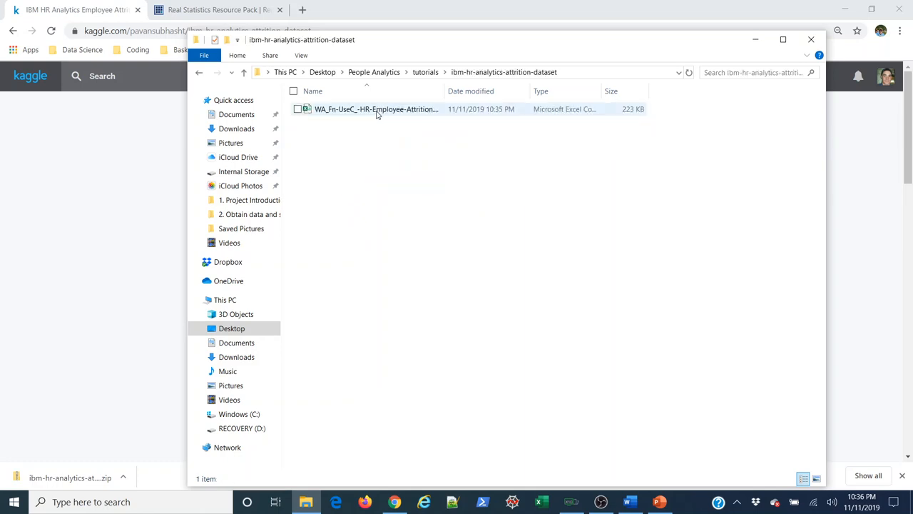
pyautogui.click(376, 109)
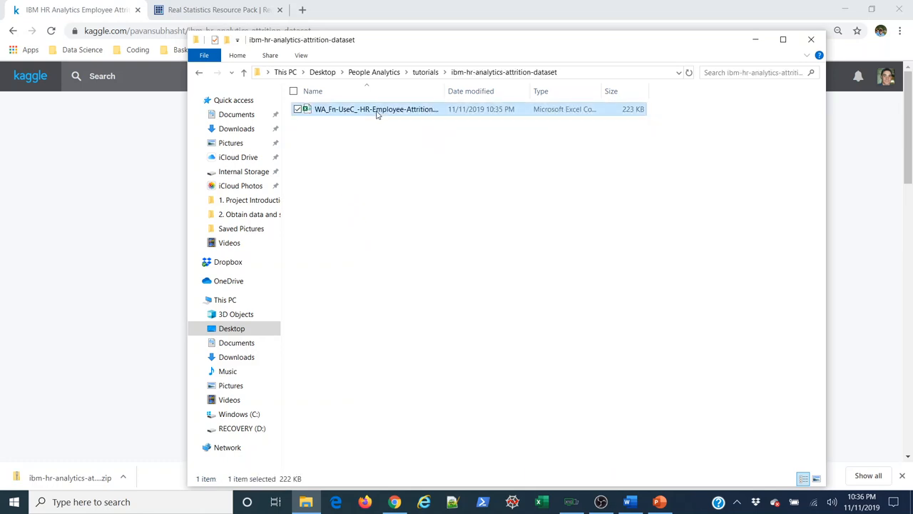
pyautogui.doubleClick(374, 108)
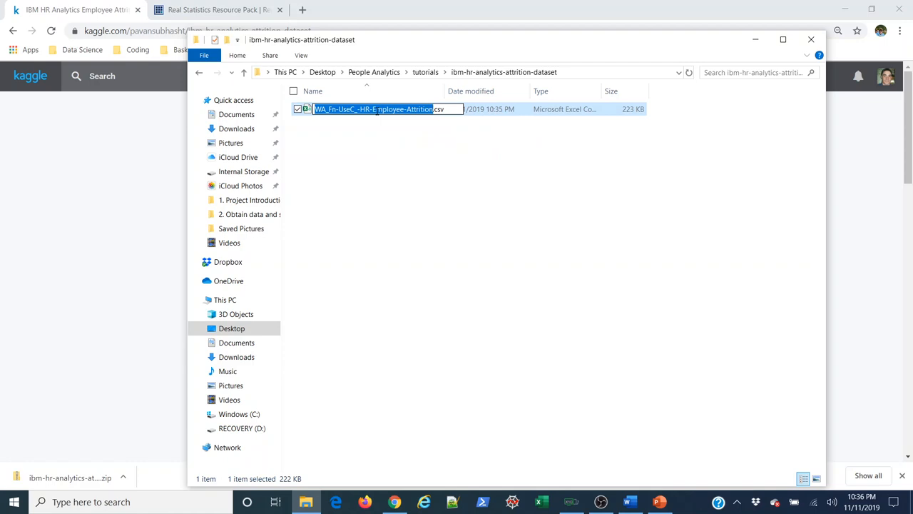
pyautogui.write('IBM HR Dataset.csv')
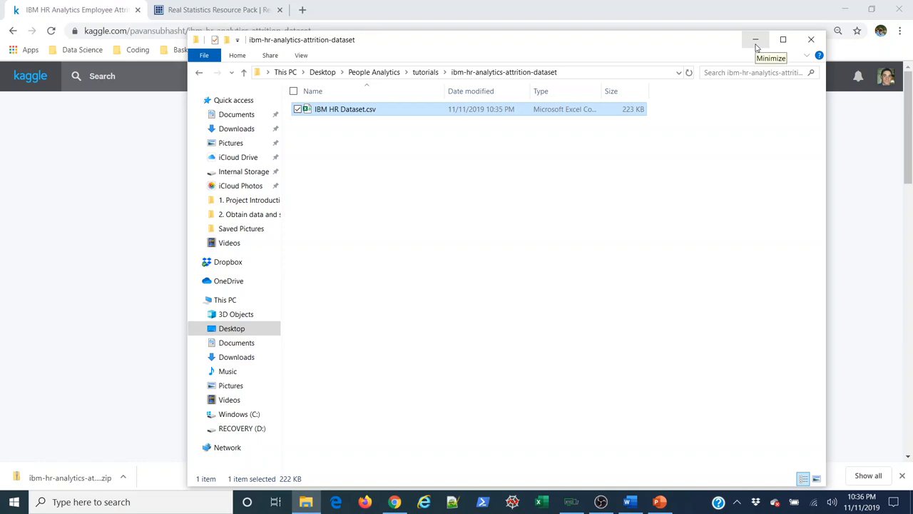
pyautogui.click(756, 40)
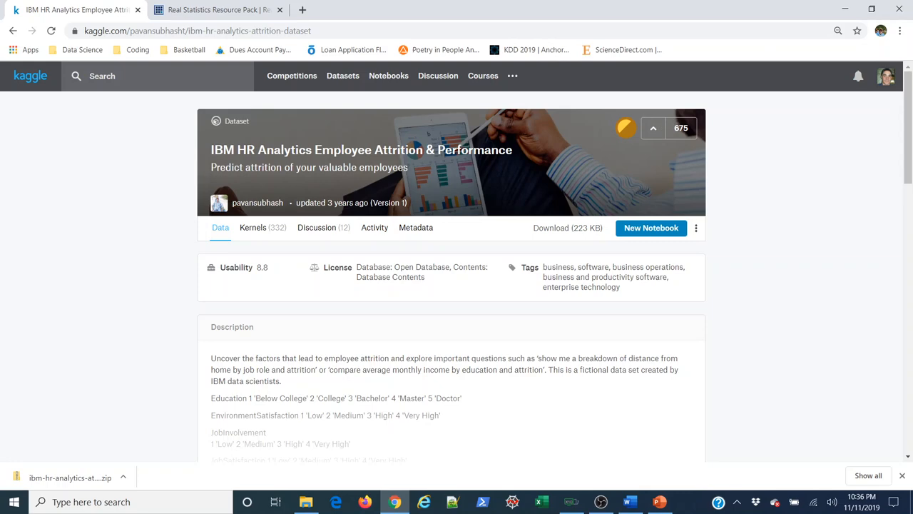
pyautogui.moveTo(229, 120)
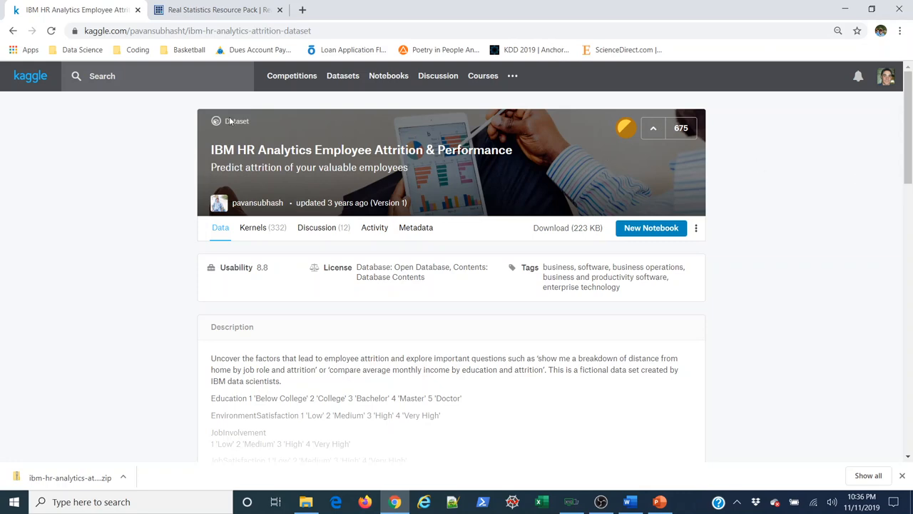
# Step: On the Real Statistics site, browse the blog posts to the Logistic Regression guide
pyautogui.click(214, 9)
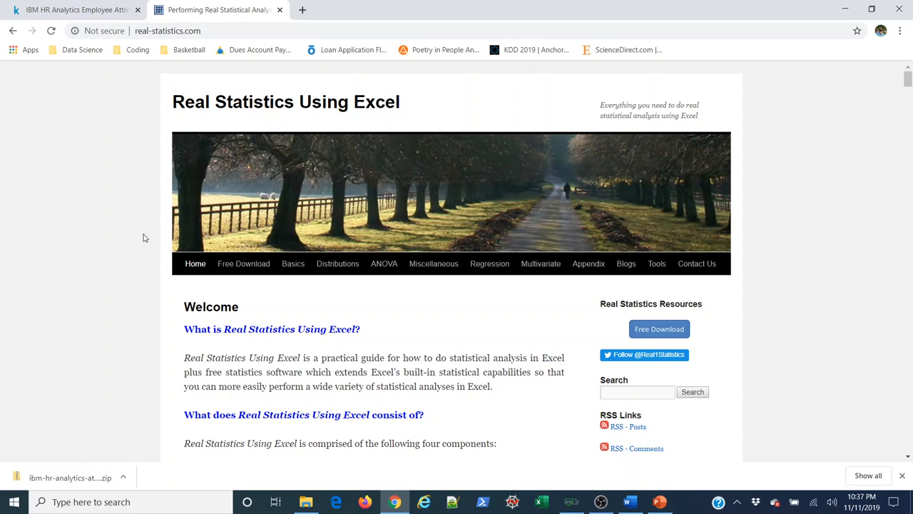
pyautogui.click(625, 262)
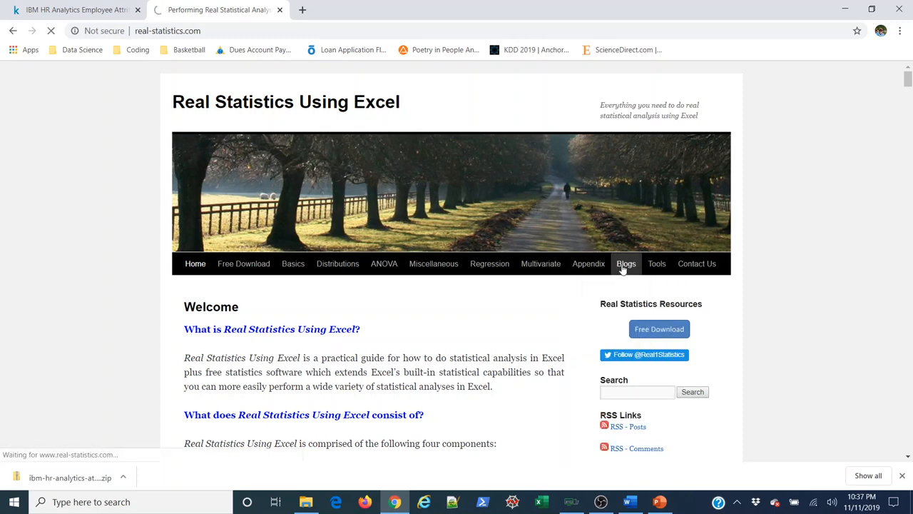
pyautogui.click(625, 263)
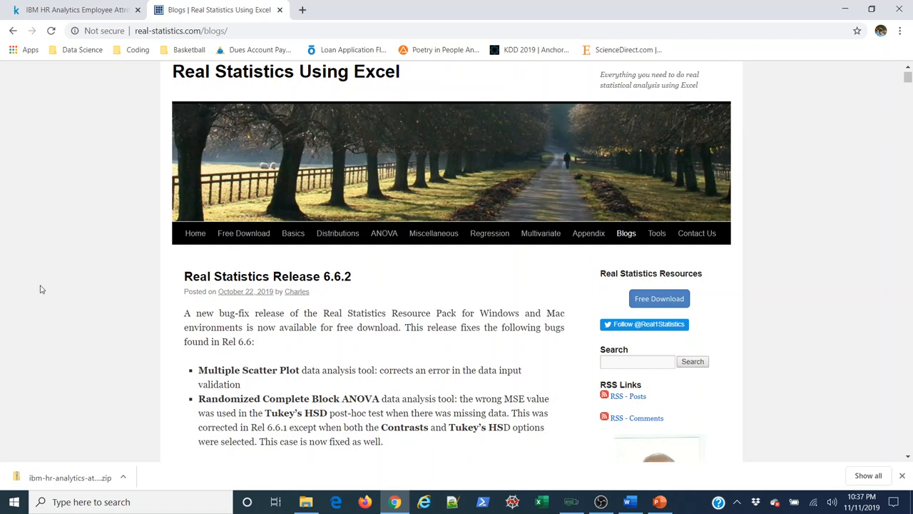
pyautogui.scroll(-3)
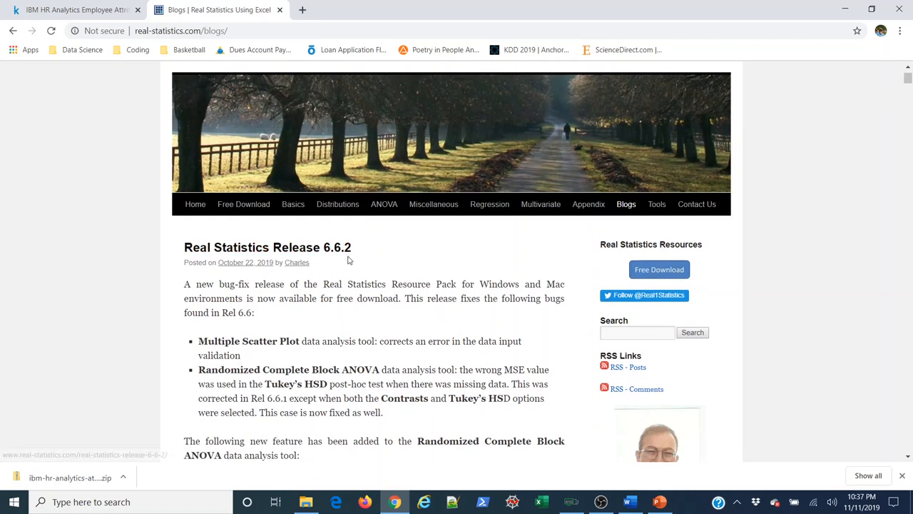
pyautogui.moveTo(240, 274)
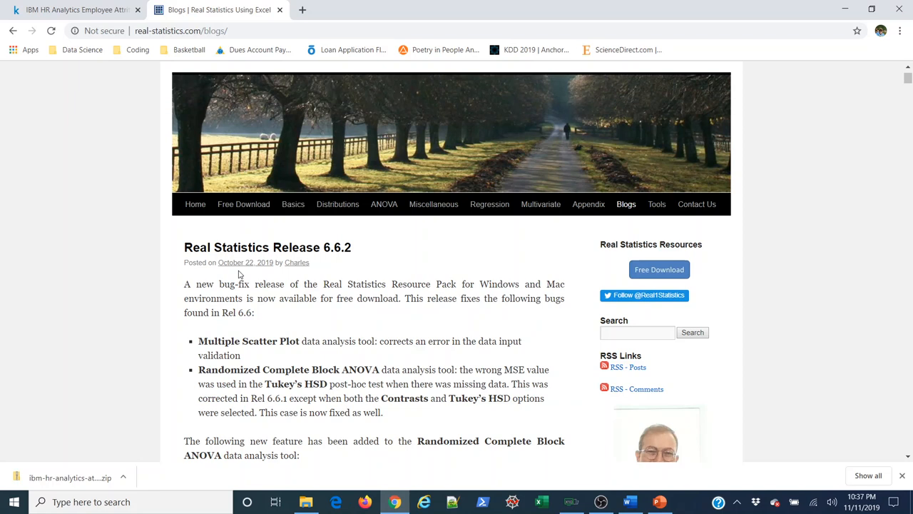
pyautogui.moveTo(781, 371)
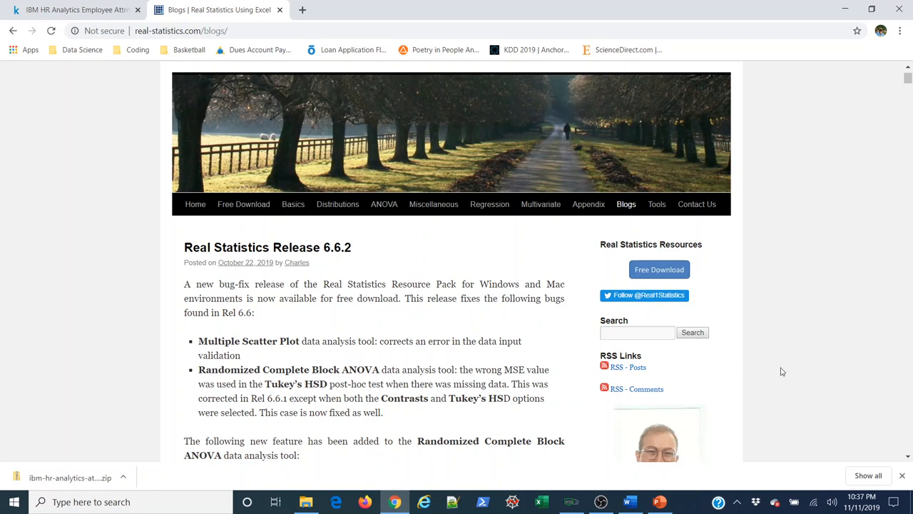
pyautogui.moveTo(132, 296)
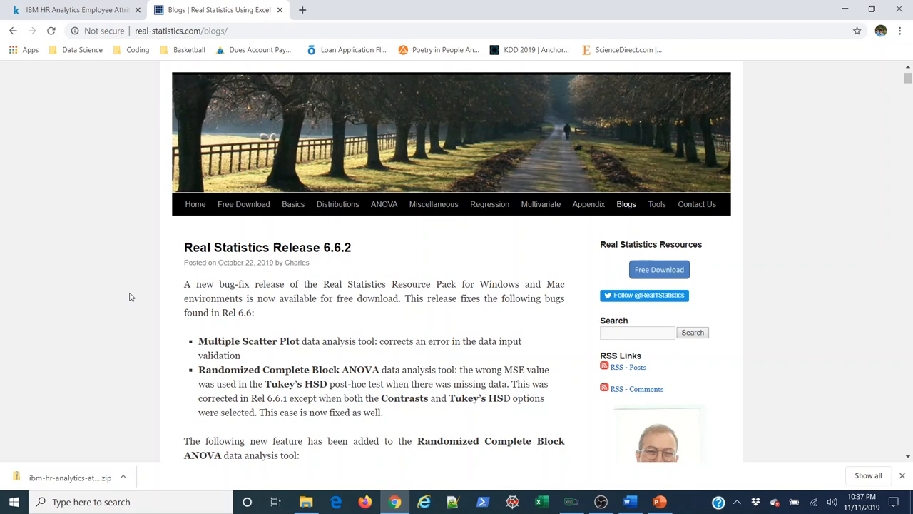
pyautogui.scroll(-3)
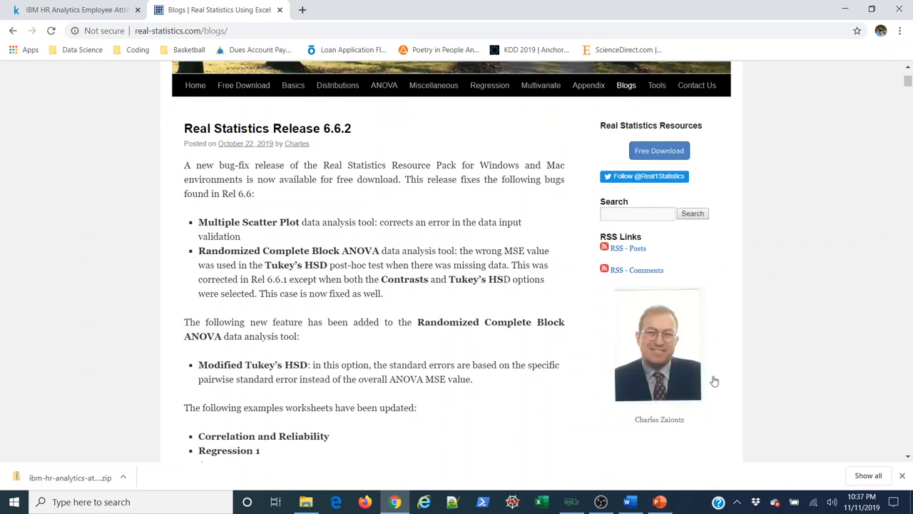
pyautogui.moveTo(121, 304)
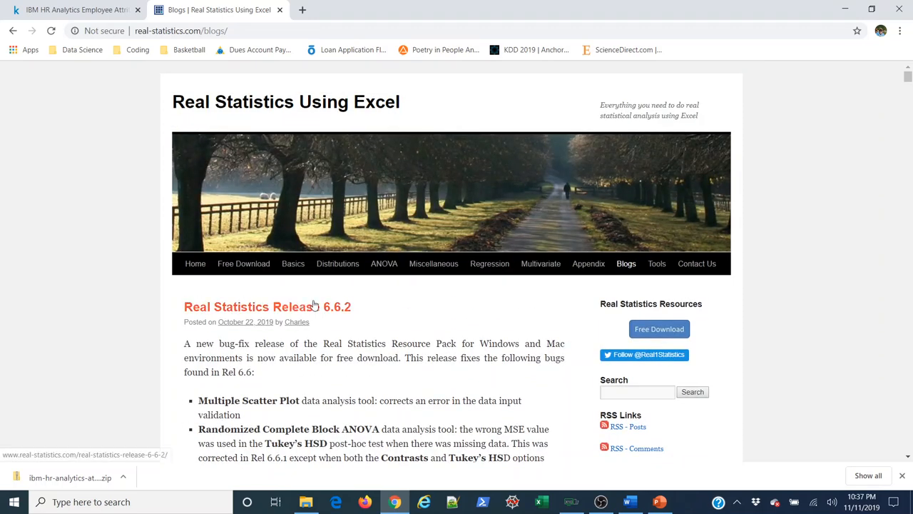
pyautogui.moveTo(299, 294)
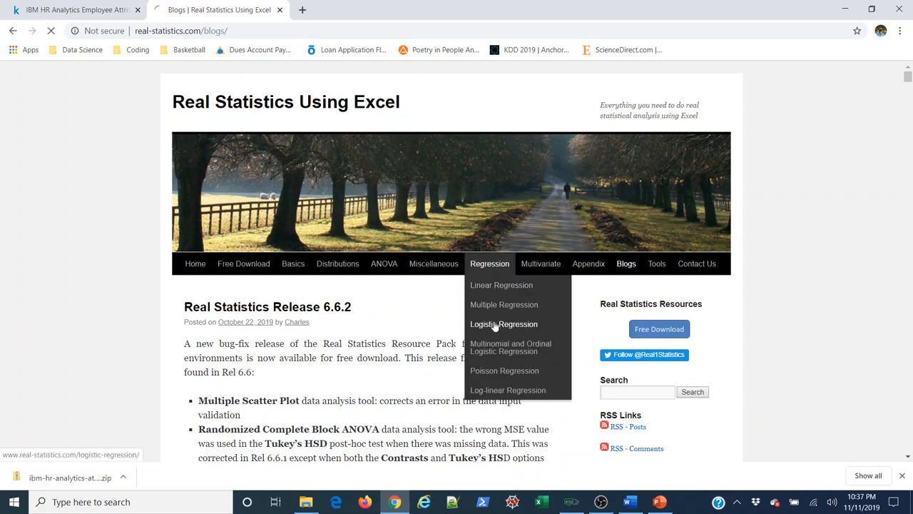
pyautogui.click(504, 324)
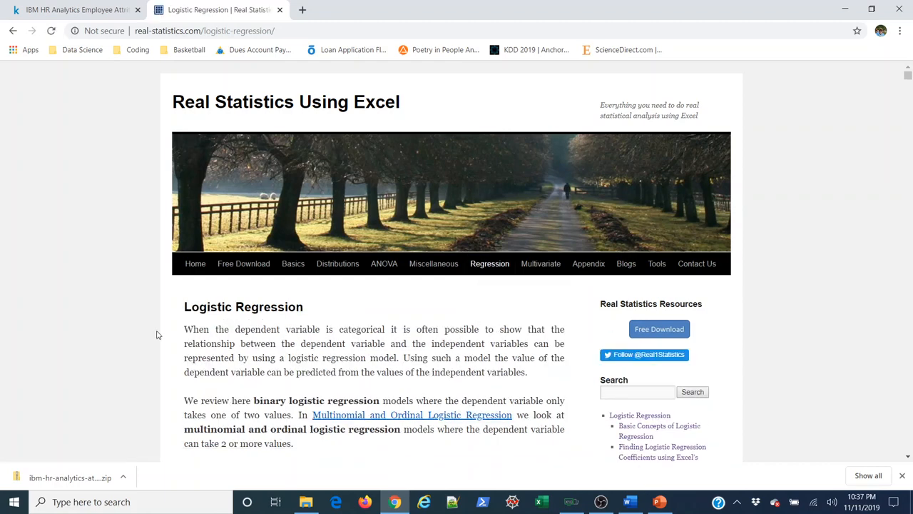
# Step: Open the Newton's Method coefficients topic in a new tab and skim the page
pyautogui.scroll(-3)
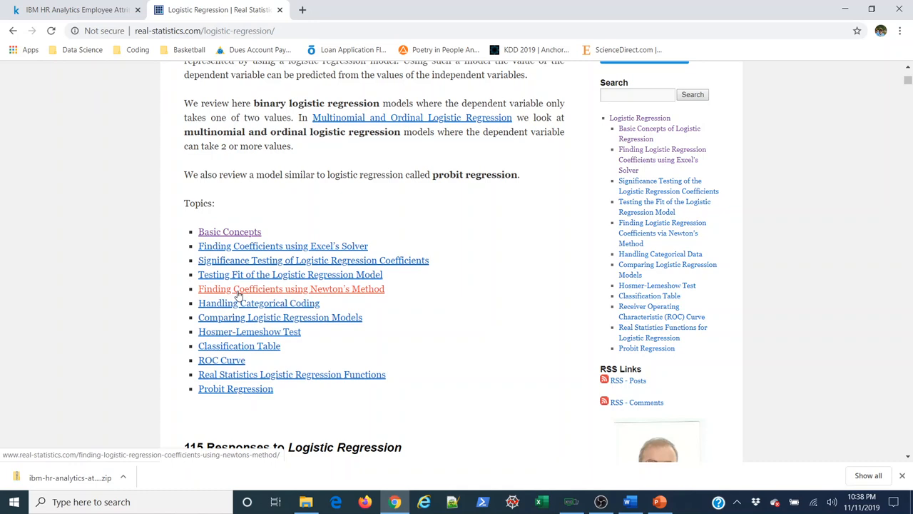
pyautogui.rightClick(291, 288)
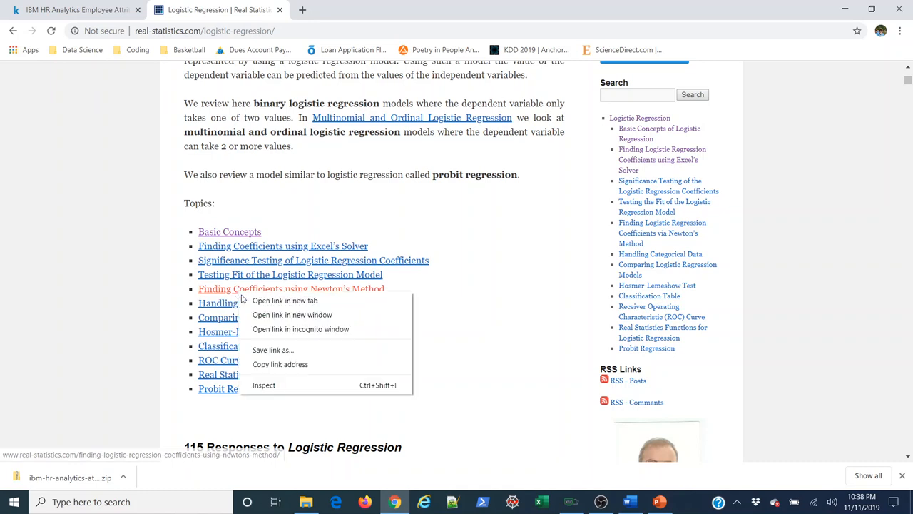
pyautogui.click(285, 299)
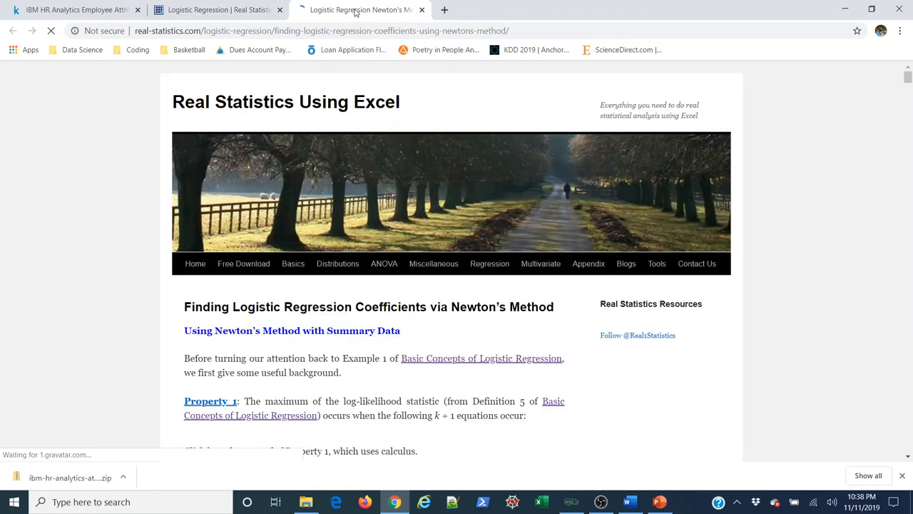
pyautogui.scroll(-3)
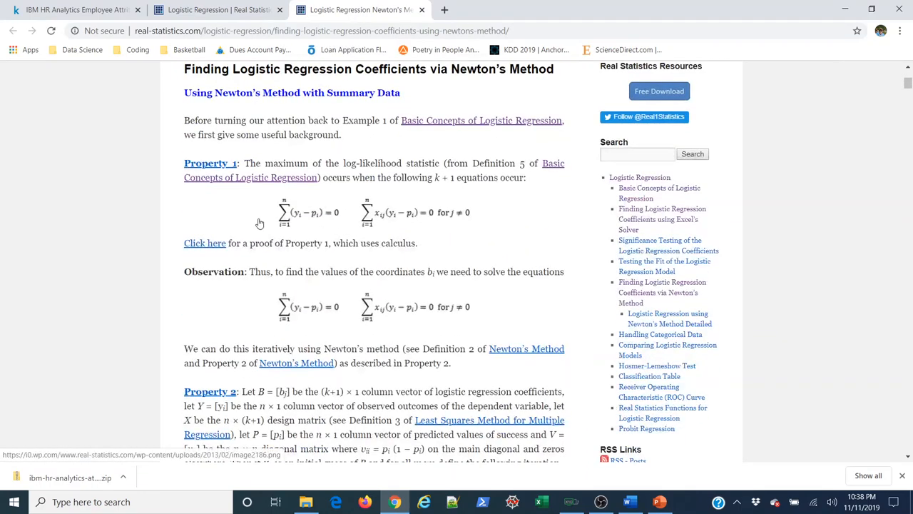
pyautogui.scroll(-3)
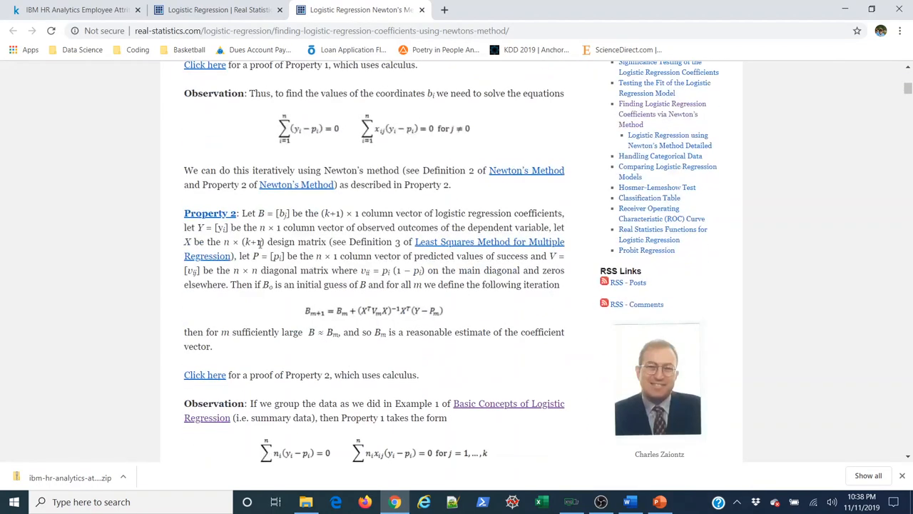
pyautogui.scroll(3)
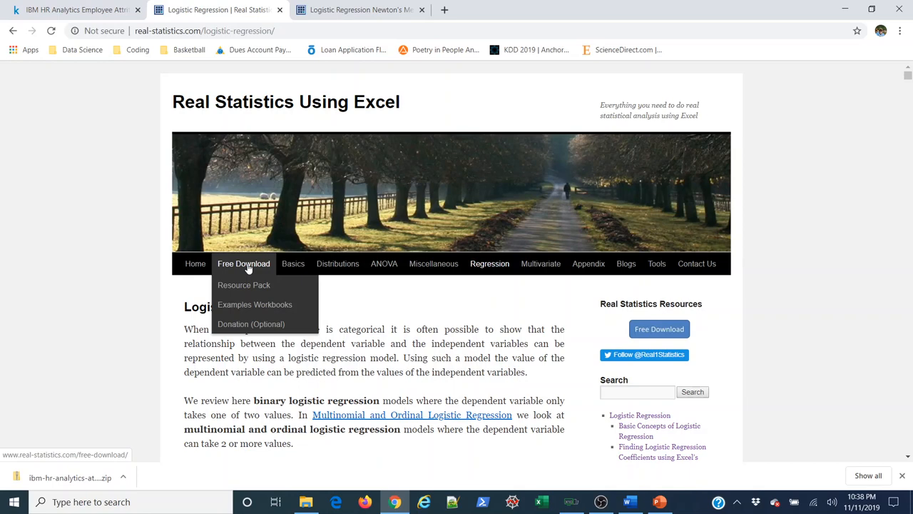
# Step: Download XRealStats.xlam from the Resource Pack page and show it in the Downloads folder
pyautogui.click(243, 285)
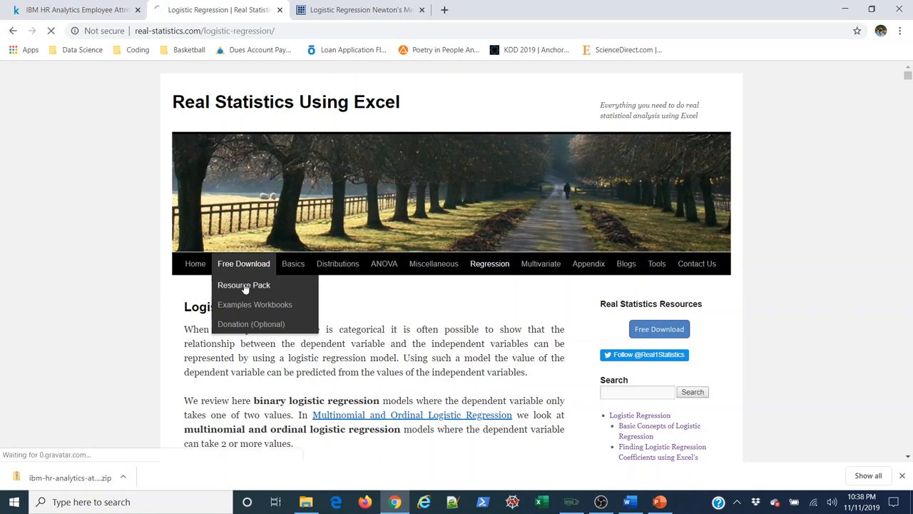
pyautogui.click(244, 286)
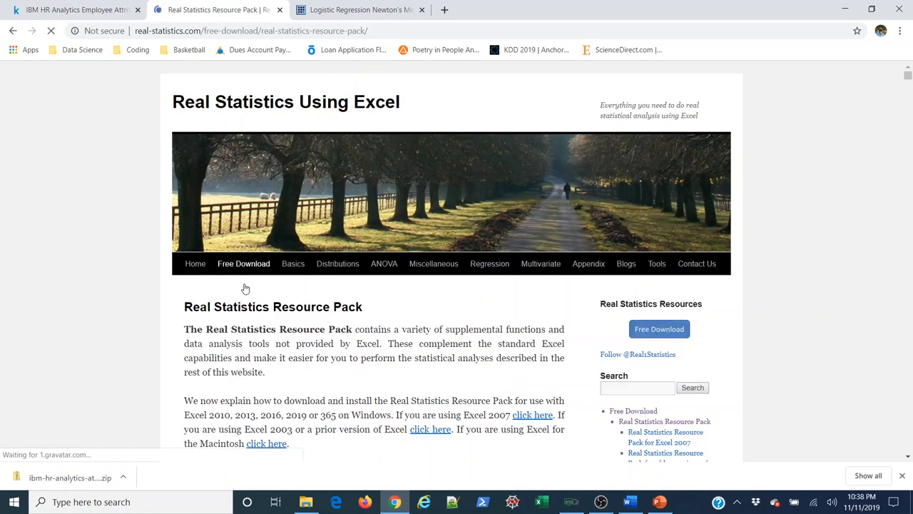
pyautogui.scroll(-3)
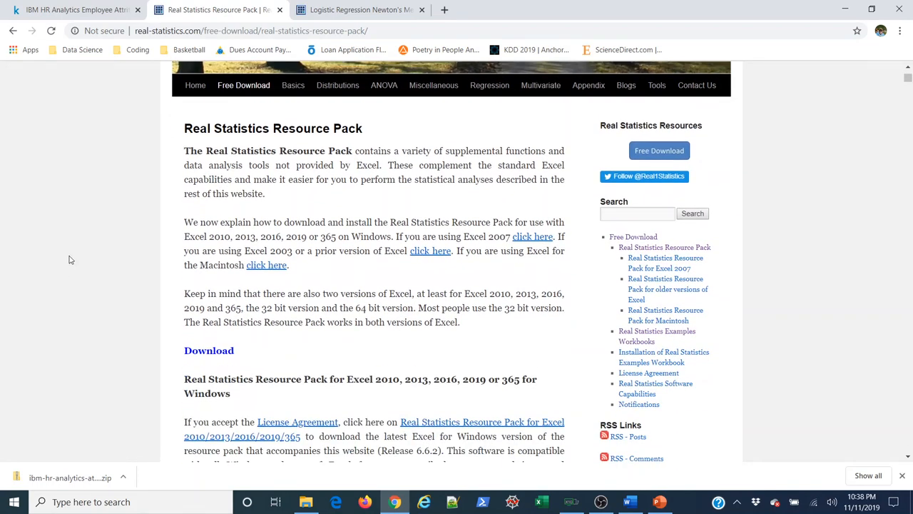
pyautogui.moveTo(333, 245)
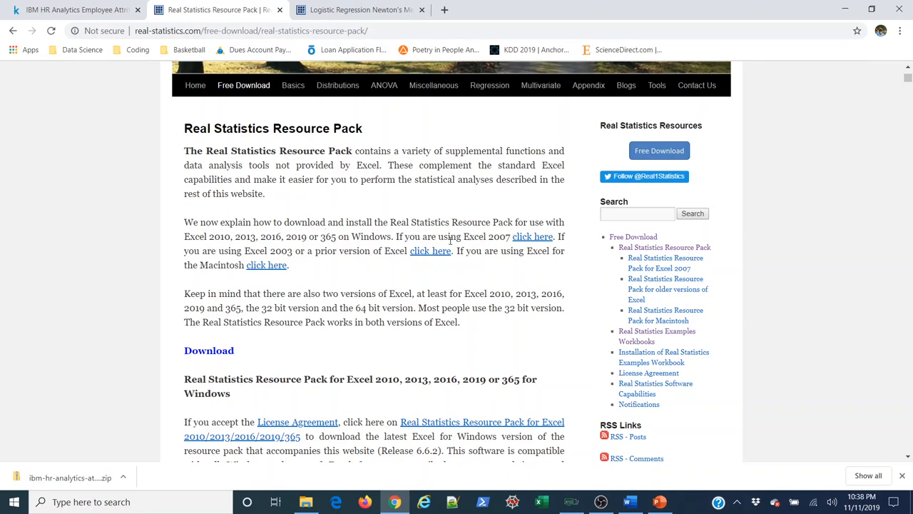
pyautogui.moveTo(532, 237)
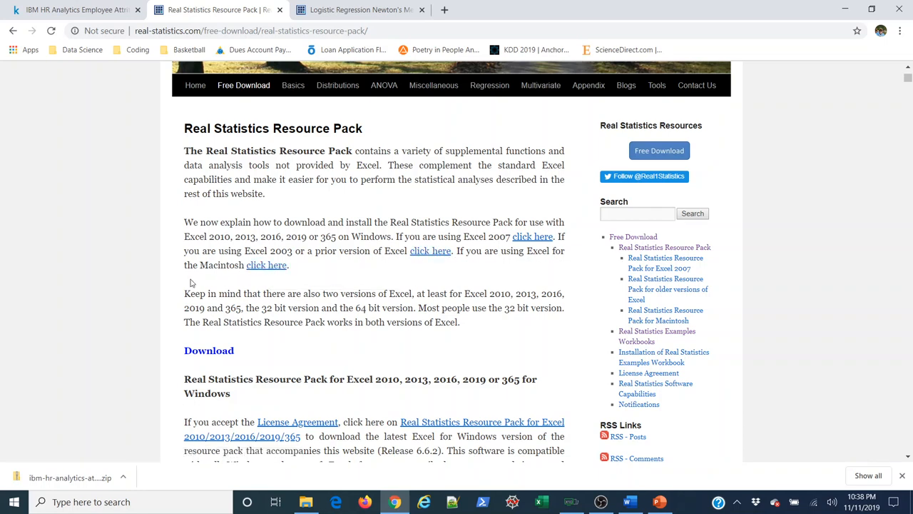
pyautogui.scroll(-3)
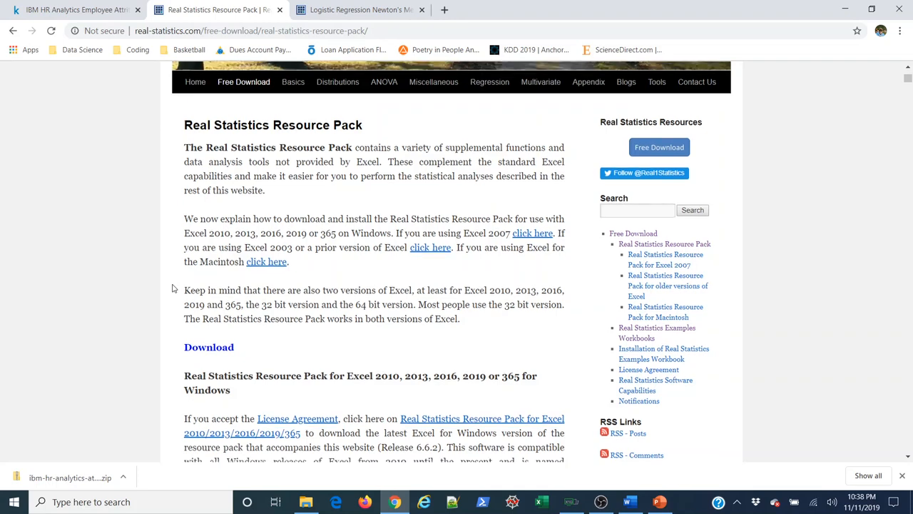
pyautogui.scroll(-3)
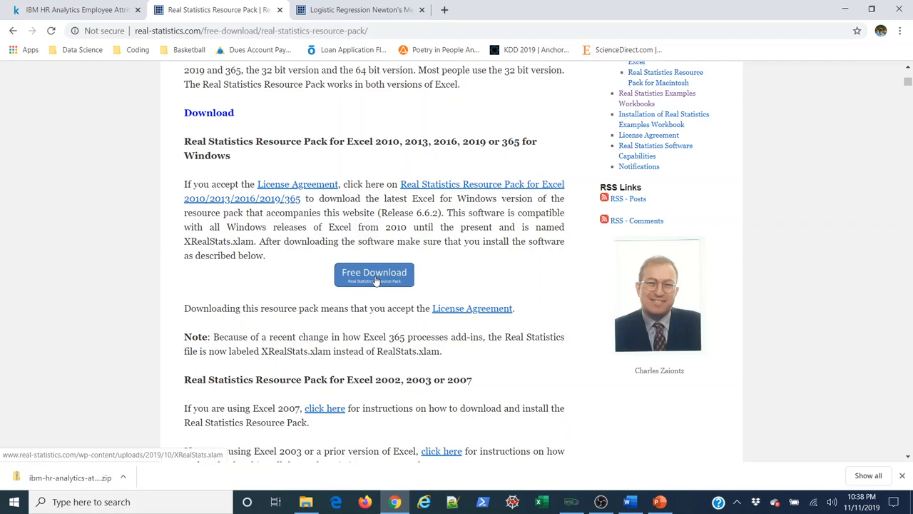
pyautogui.click(373, 271)
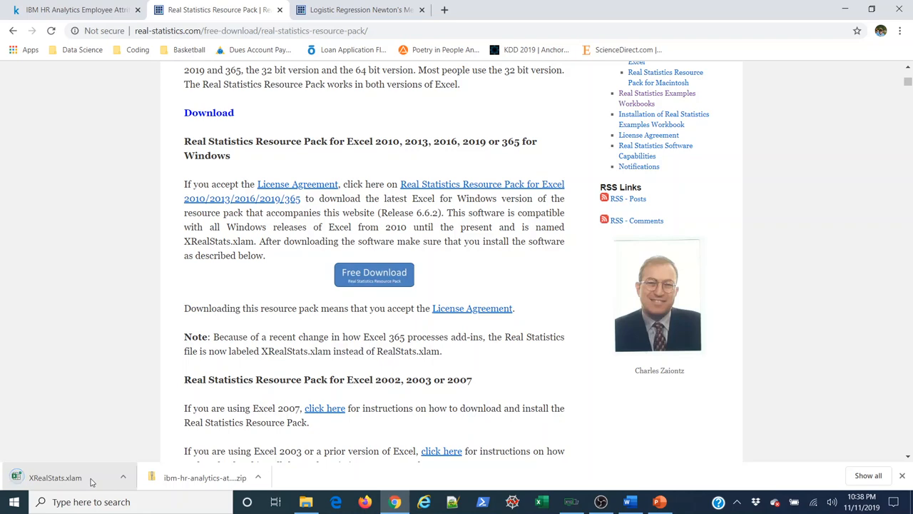
pyautogui.click(54, 476)
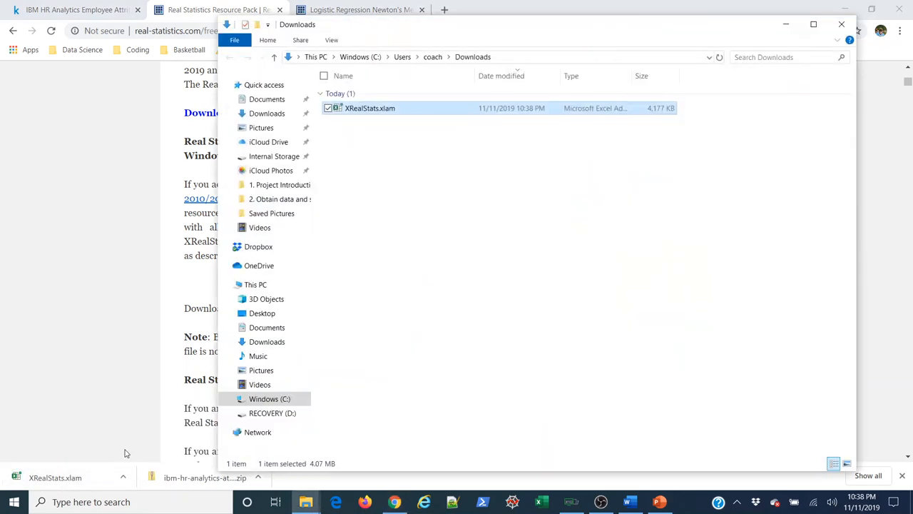
pyautogui.moveTo(416, 126)
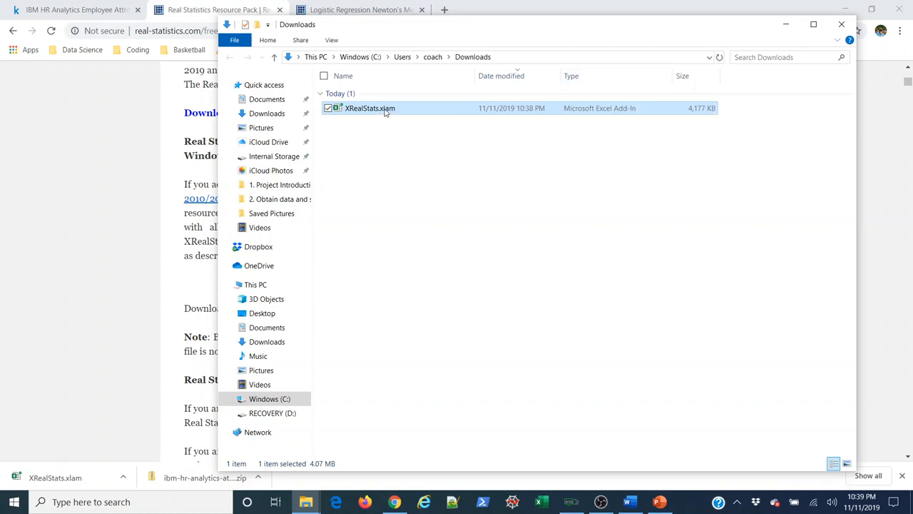
pyautogui.moveTo(370, 108)
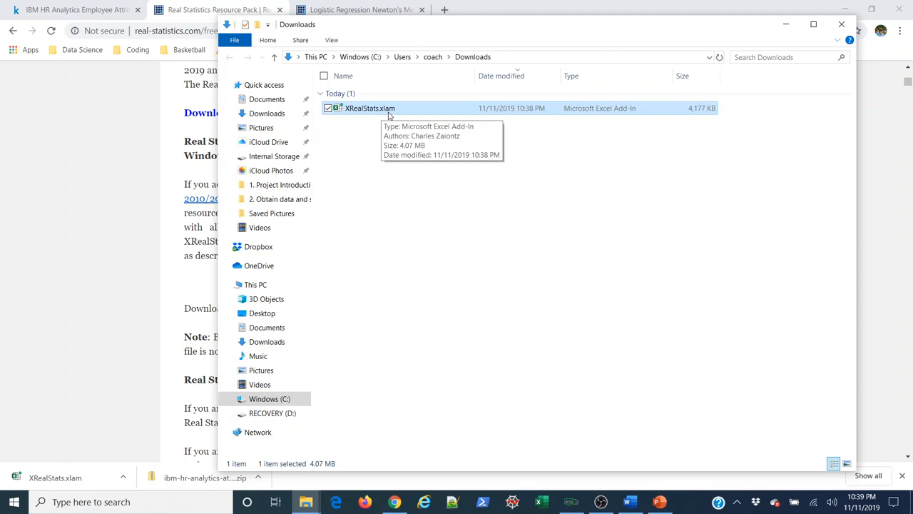
pyautogui.moveTo(566, 114)
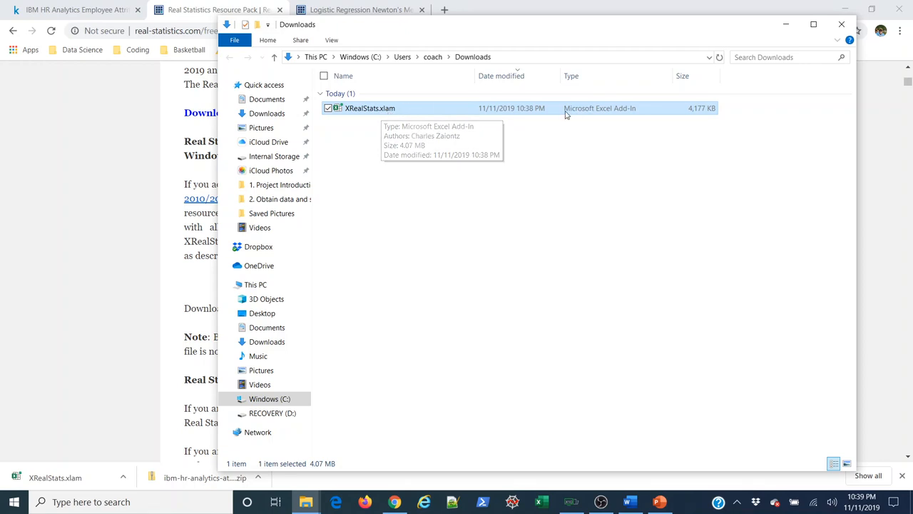
pyautogui.moveTo(621, 117)
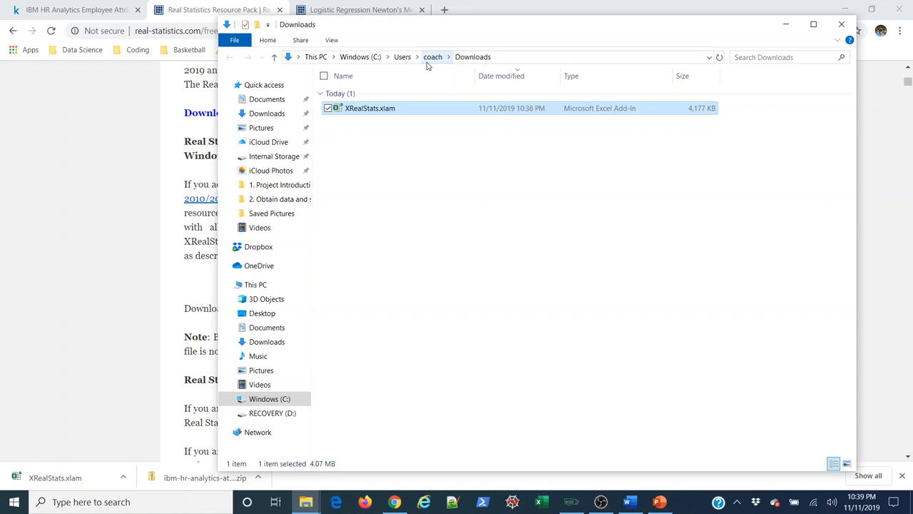
# Step: Check the XRealStats.xlam file's details in the Downloads folder
pyautogui.rightClick(370, 108)
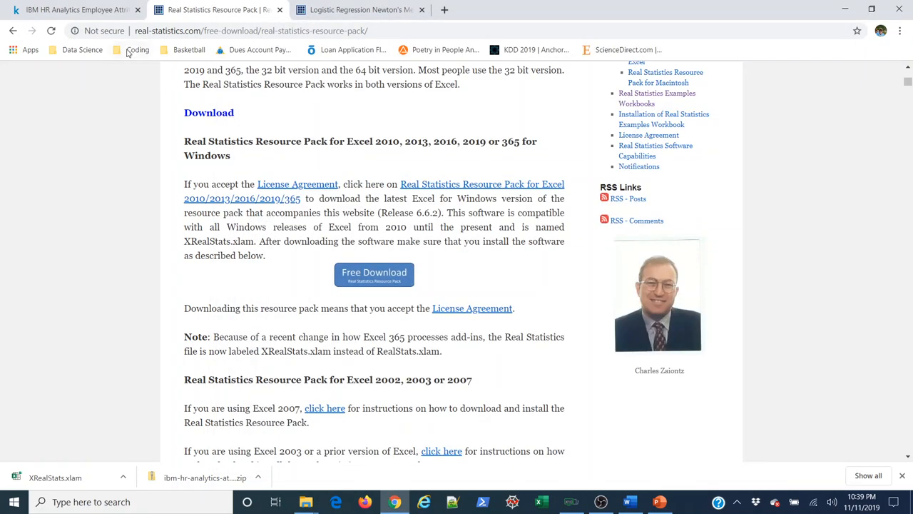
# Step: Select and copy the C:\Users\user-name\AppData\Roaming\Microsoft\AddIns path from the installation instructions
pyautogui.scroll(-3)
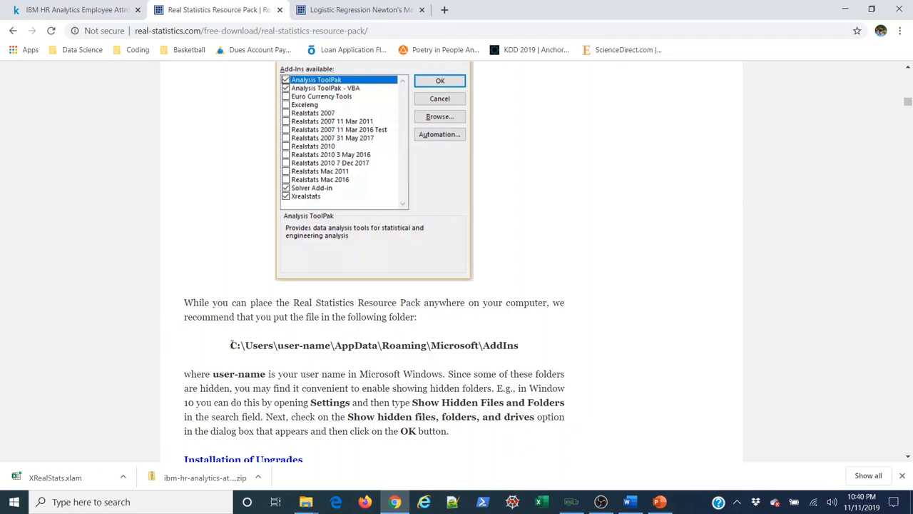
pyautogui.moveTo(231, 345); pyautogui.dragTo(517, 345)
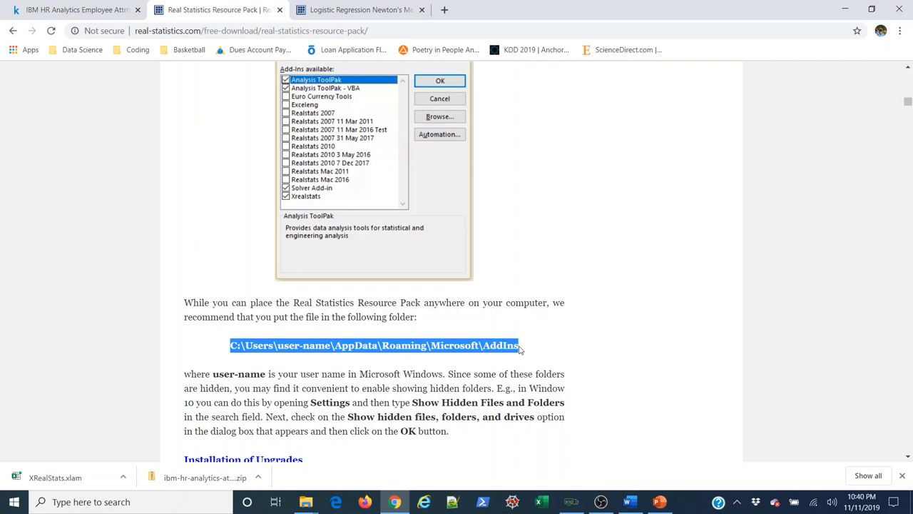
pyautogui.moveTo(511, 357)
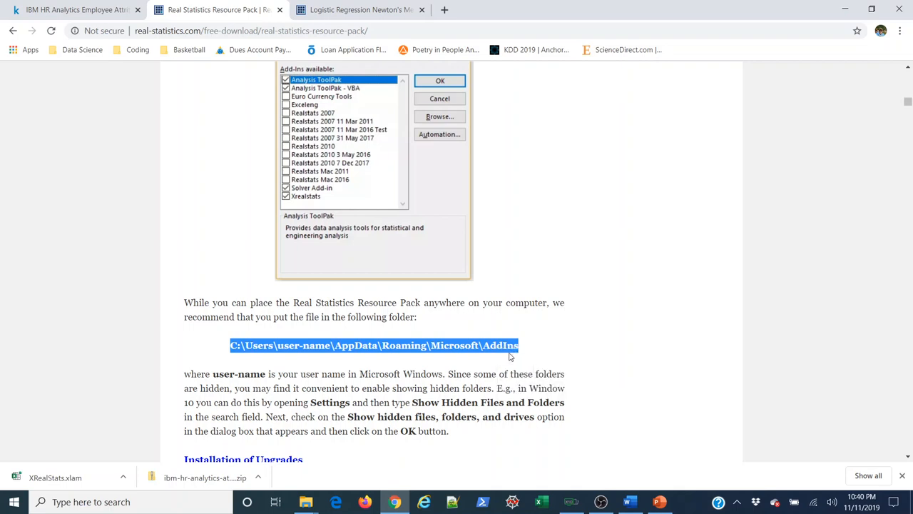
pyautogui.click(93, 502)
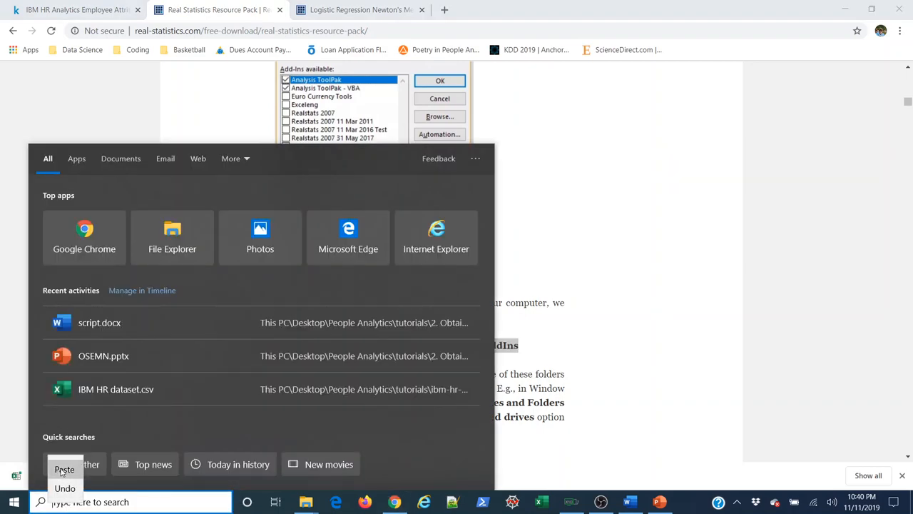
# Step: Paste the AddIns path into Windows Search and replace the user-name placeholder with the actual user name
pyautogui.click(64, 469)
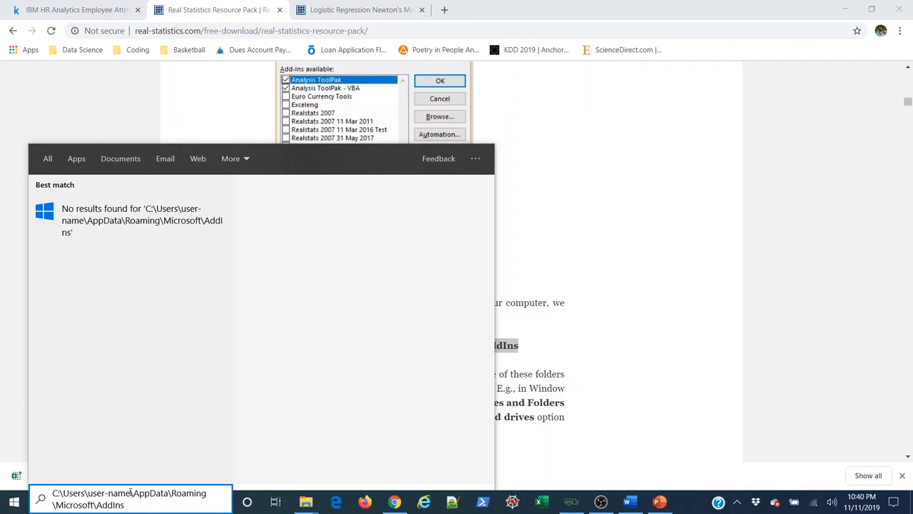
pyautogui.doubleClick(108, 494)
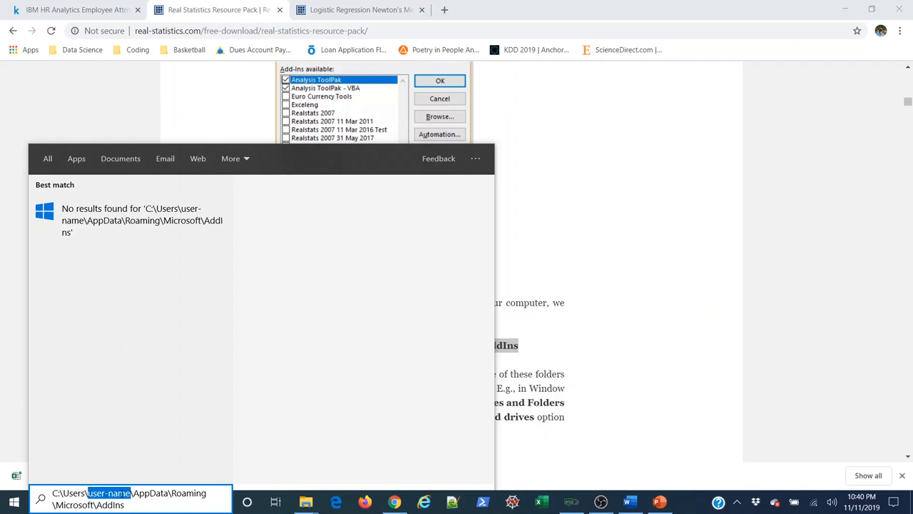
pyautogui.write('coach')
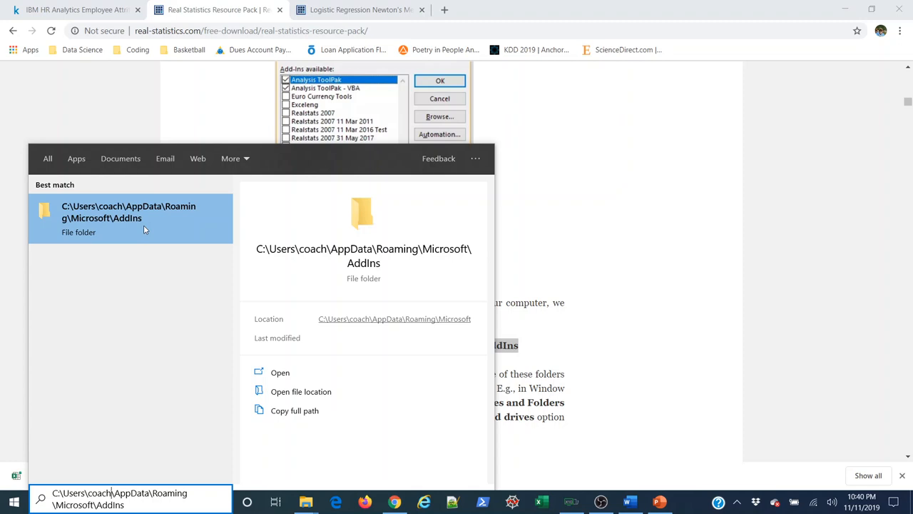
pyautogui.moveTo(160, 320)
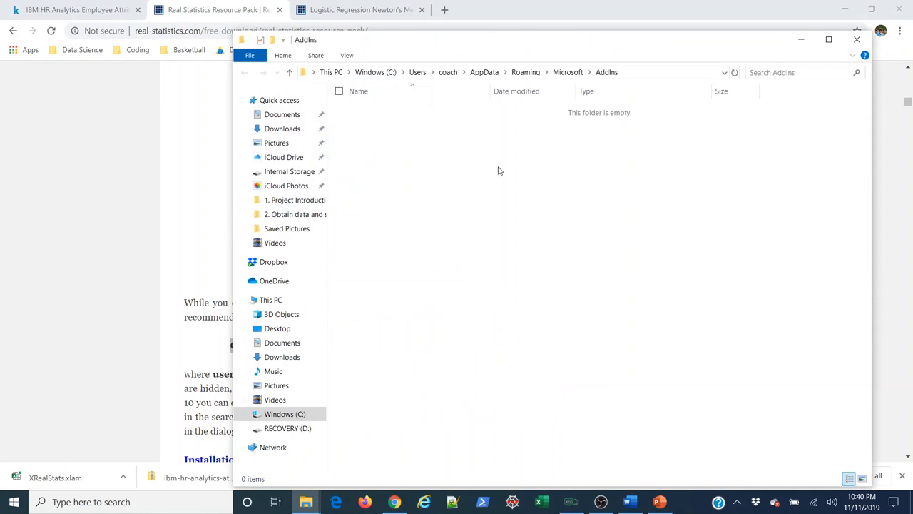
# Step: Tile the folder windows, drag XRealStats.xlam from Downloads into AddIns, and minimise Chrome to the desktop
pyautogui.rightClick(499, 171)
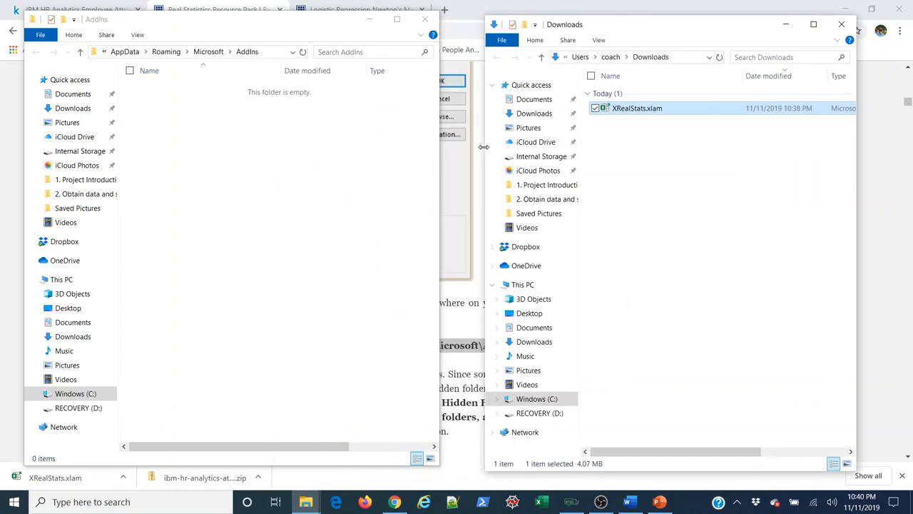
pyautogui.moveTo(636, 109); pyautogui.dragTo(183, 126)
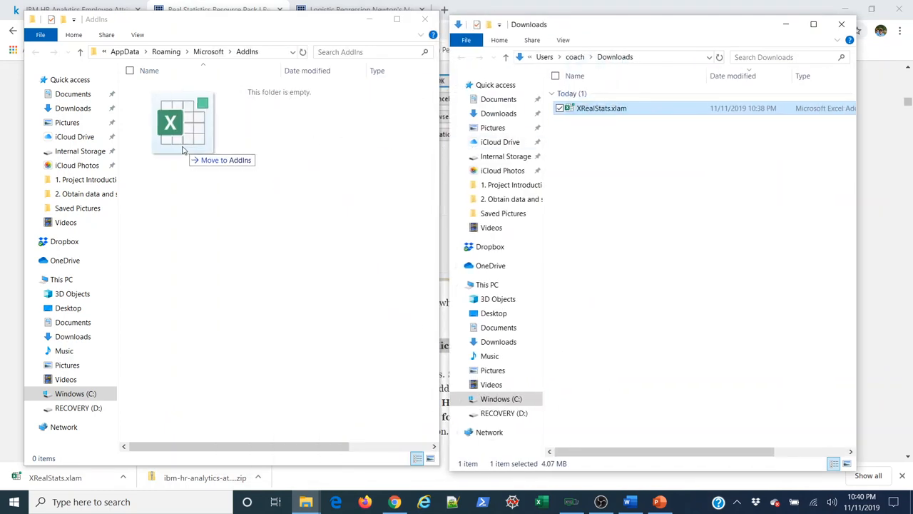
pyautogui.moveTo(602, 108); pyautogui.dragTo(182, 122)
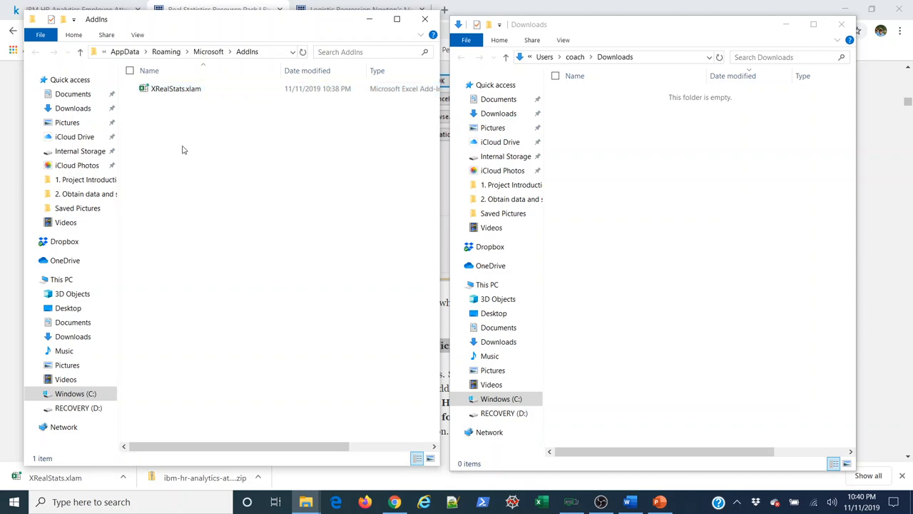
pyautogui.moveTo(223, 144)
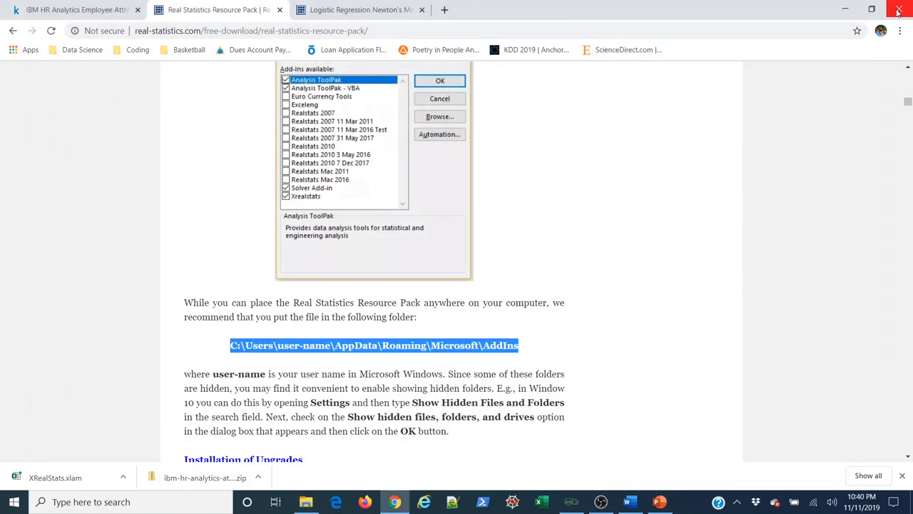
pyautogui.click(898, 10)
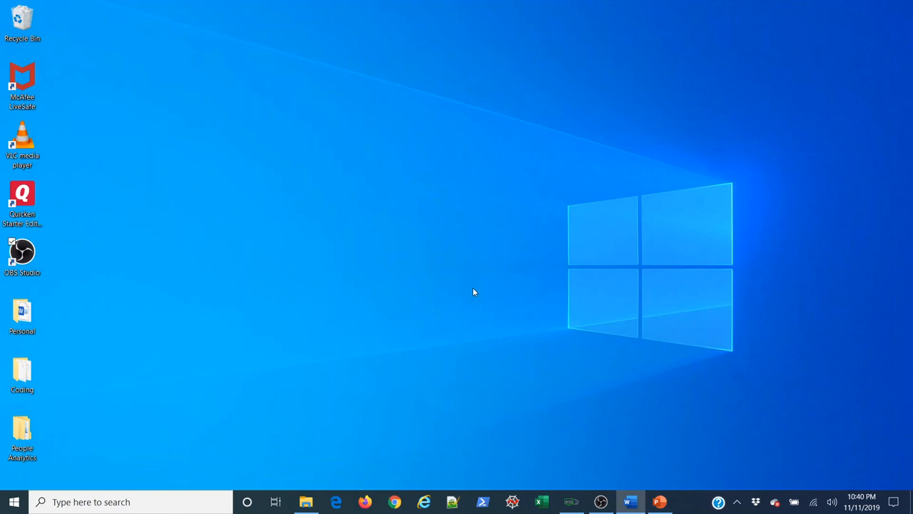
# Step: Open IBM HR Dataset.csv from the attrition dataset folder into Excel
pyautogui.click(306, 502)
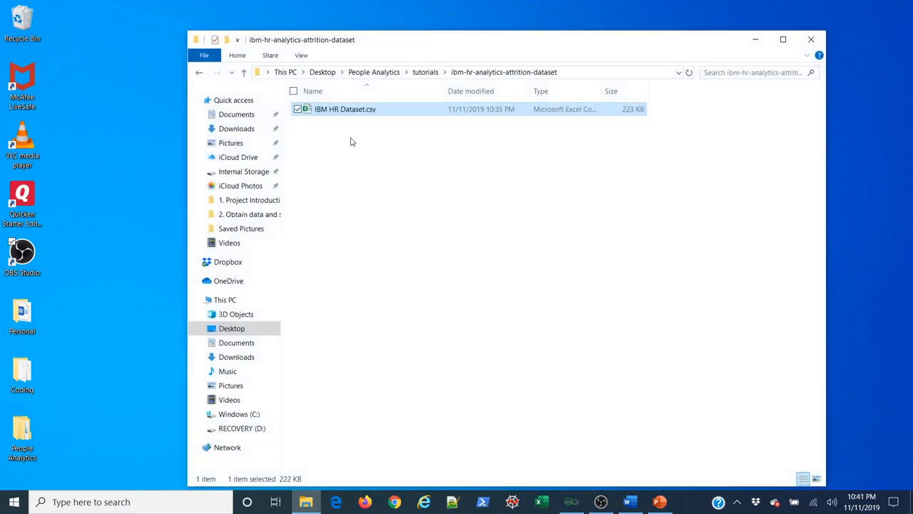
pyautogui.moveTo(322, 158)
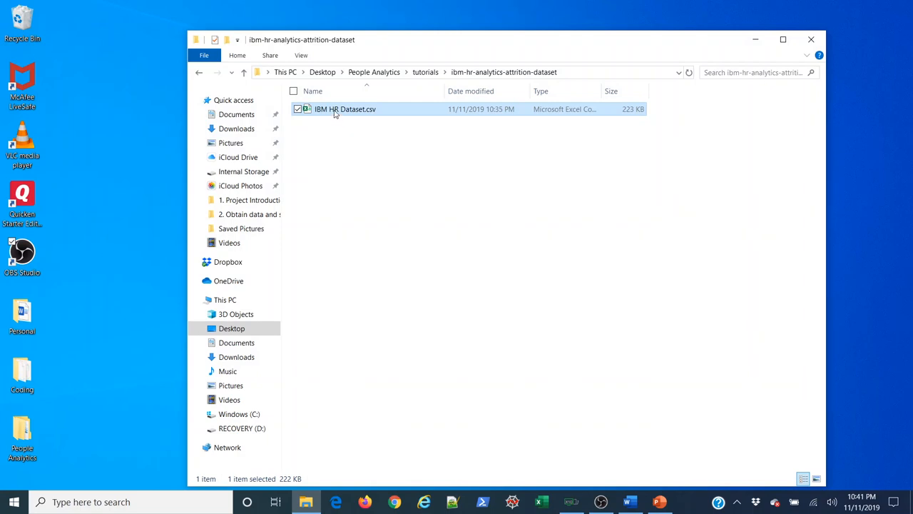
pyautogui.doubleClick(345, 108)
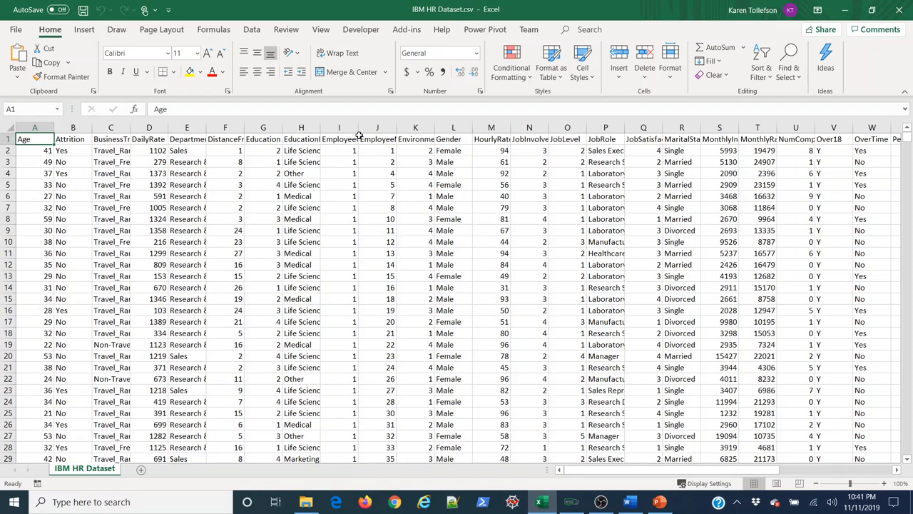
pyautogui.moveTo(60, 174)
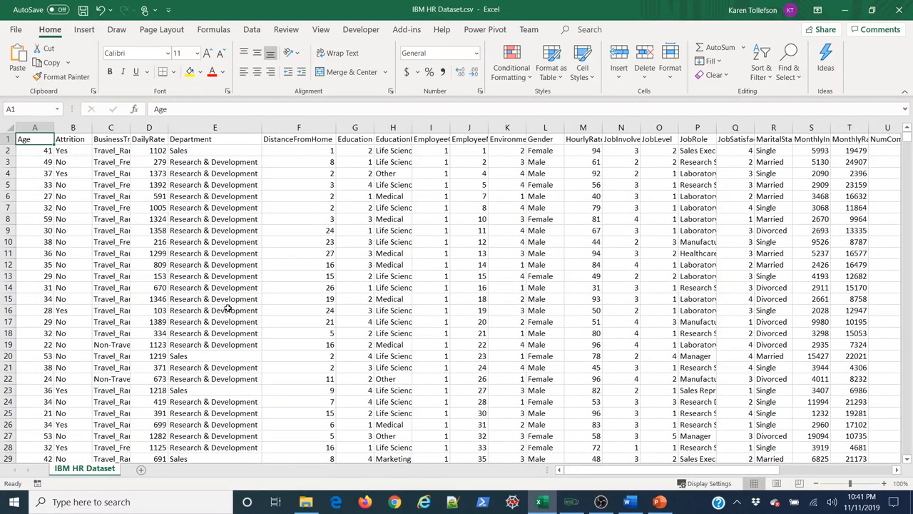
pyautogui.moveTo(103, 252)
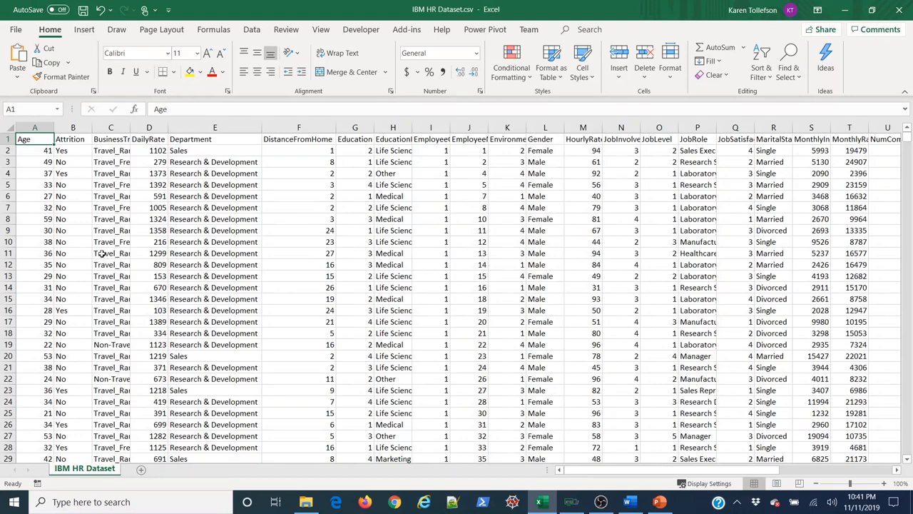
pyautogui.moveTo(125, 241)
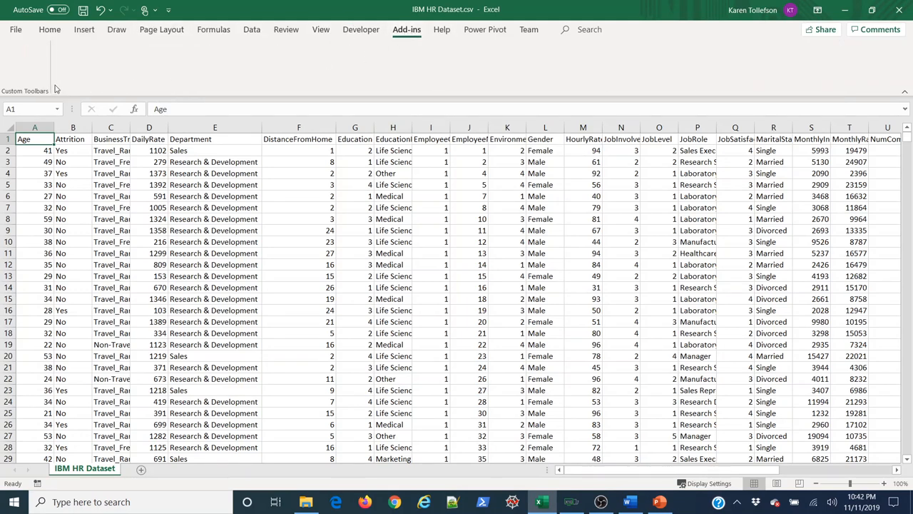
pyautogui.moveTo(213, 91)
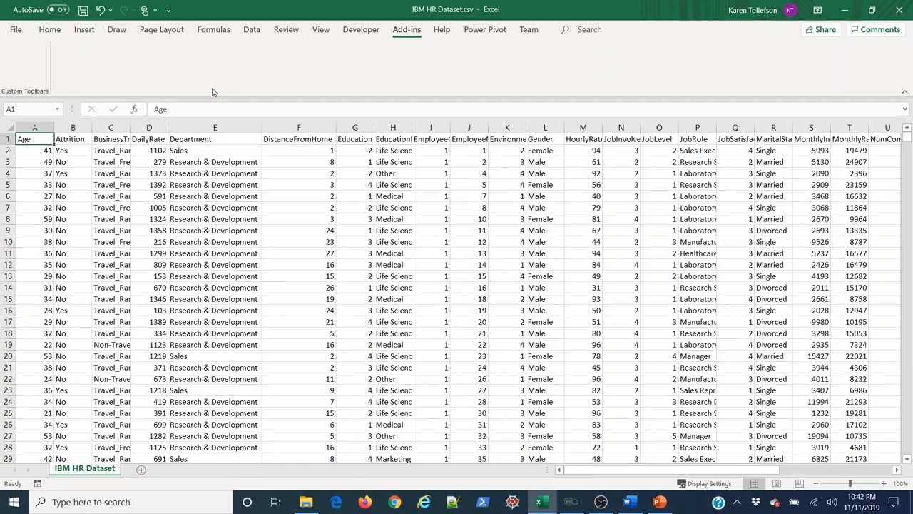
pyautogui.moveTo(211, 93)
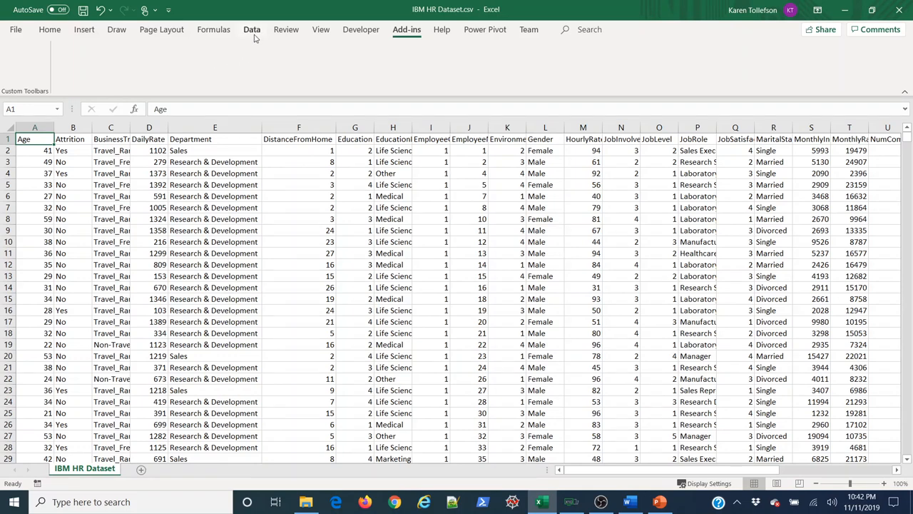
# Step: Show the Data tab's Analyze group with Data Analysis and Solver
pyautogui.click(252, 29)
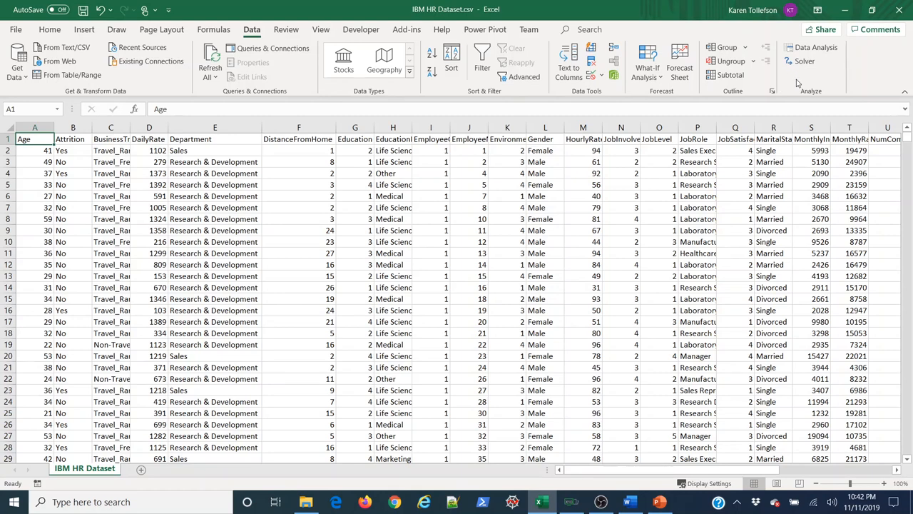
pyautogui.moveTo(137, 158)
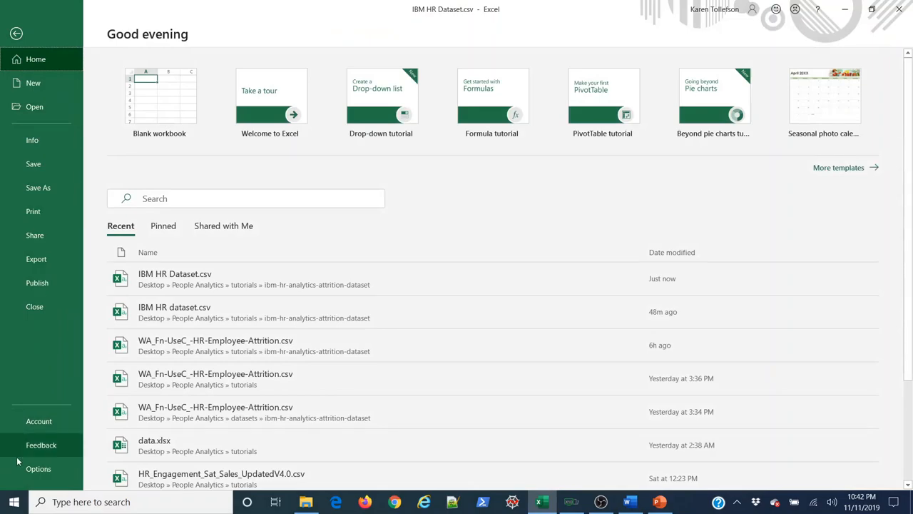
# Step: Review the Excel Options Add-ins page, checking details for Xrealstats and Solver Add-in
pyautogui.click(38, 468)
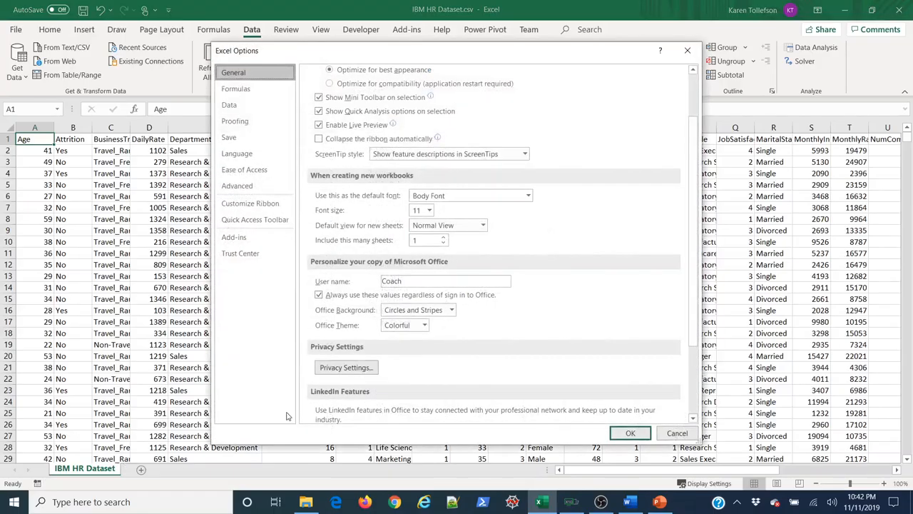
pyautogui.moveTo(234, 237)
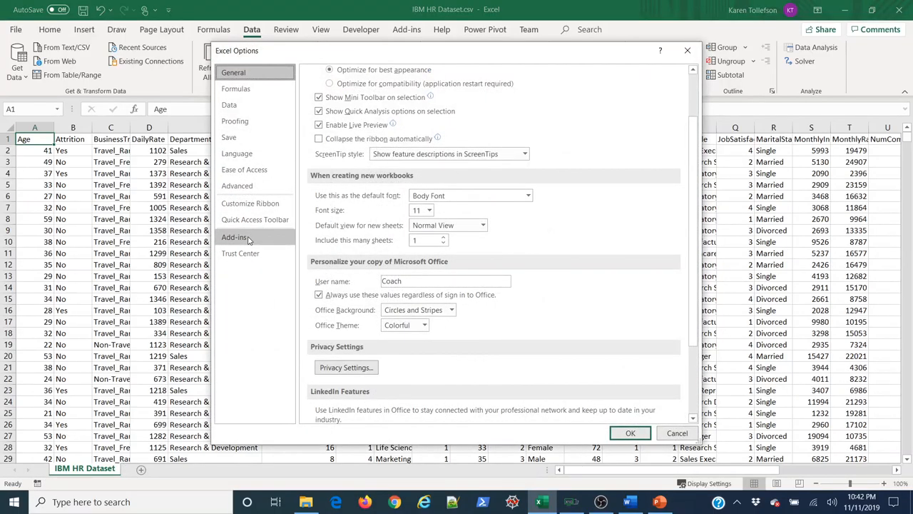
pyautogui.click(234, 237)
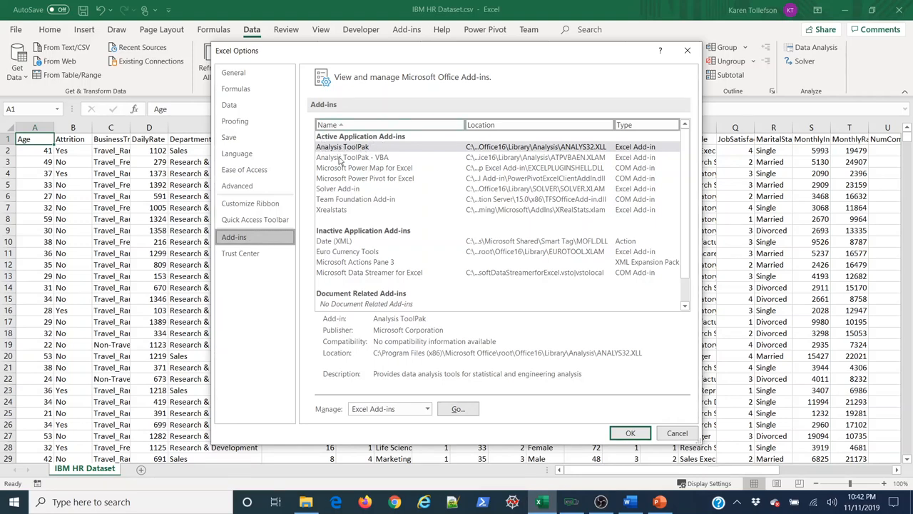
pyautogui.moveTo(340, 217)
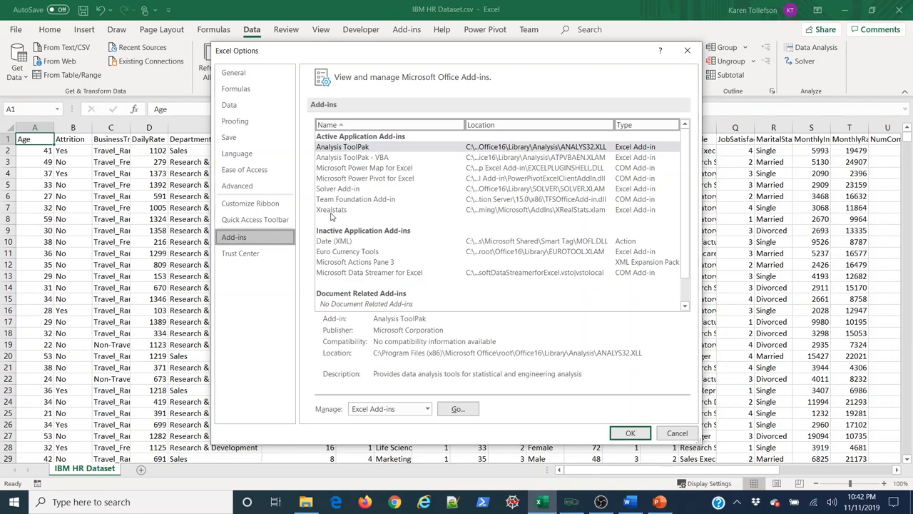
pyautogui.moveTo(331, 214)
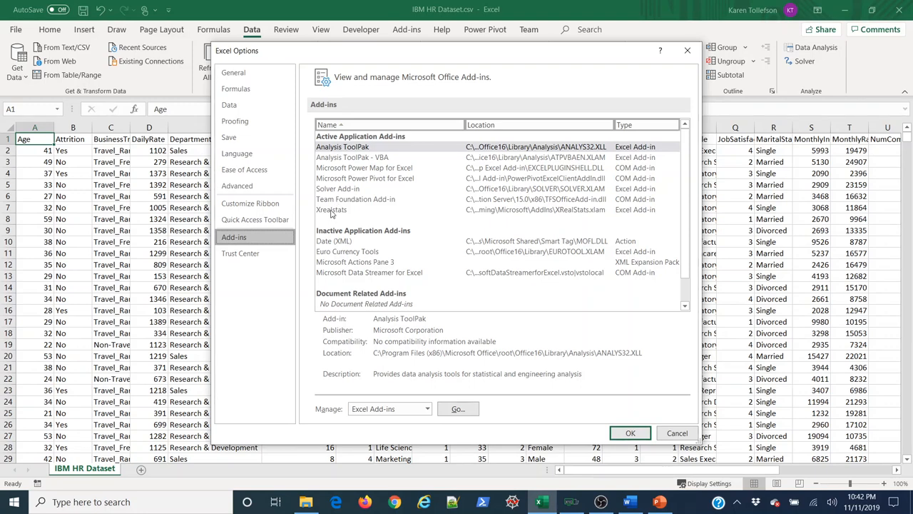
pyautogui.click(331, 208)
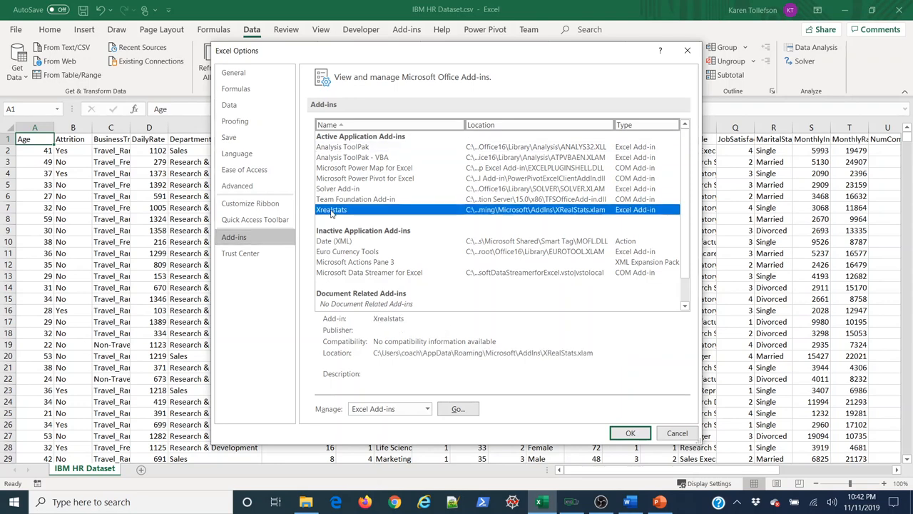
pyautogui.click(337, 188)
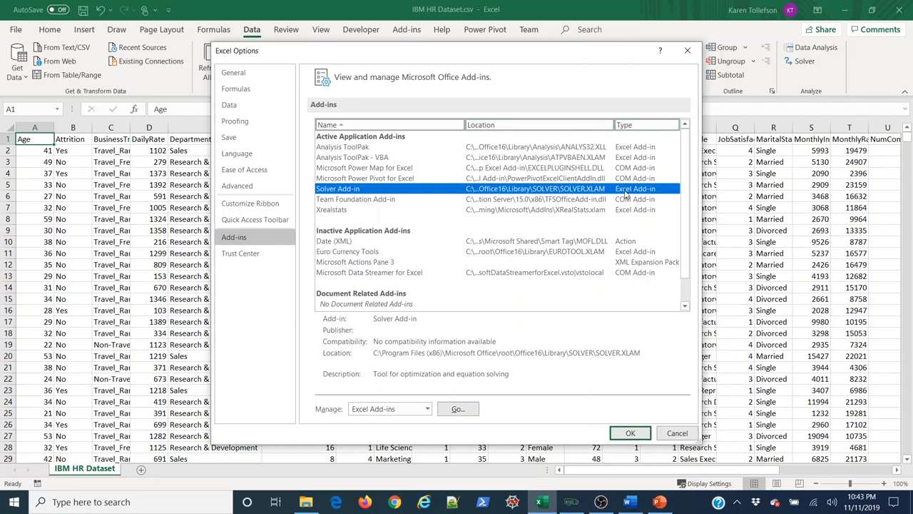
pyautogui.moveTo(631, 220)
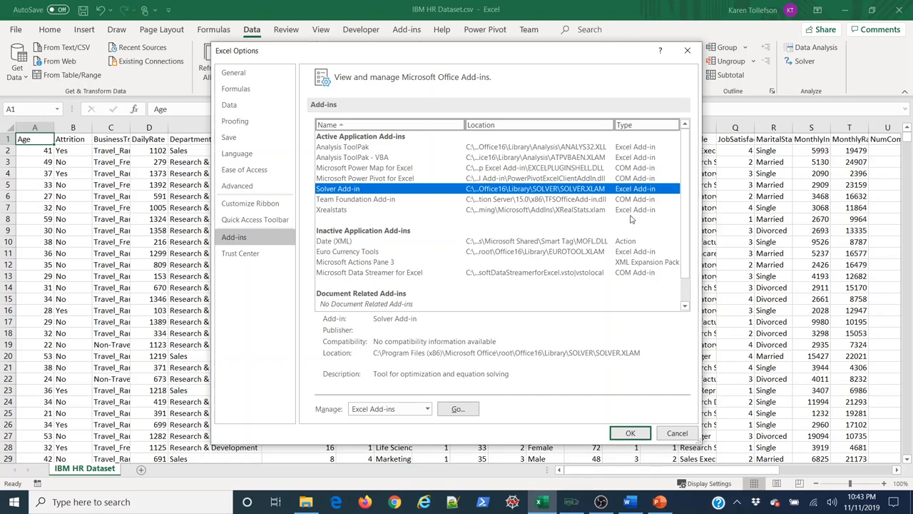
pyautogui.moveTo(327, 418)
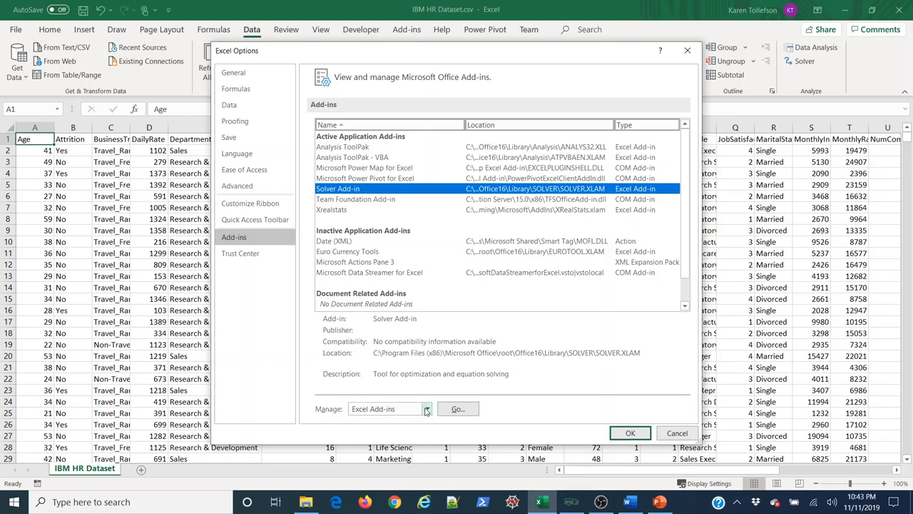
pyautogui.click(426, 408)
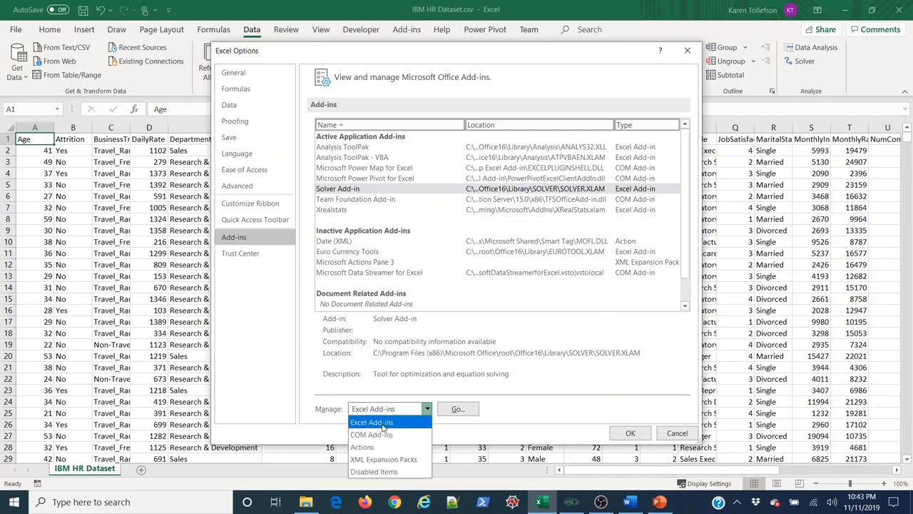
pyautogui.moveTo(379, 425)
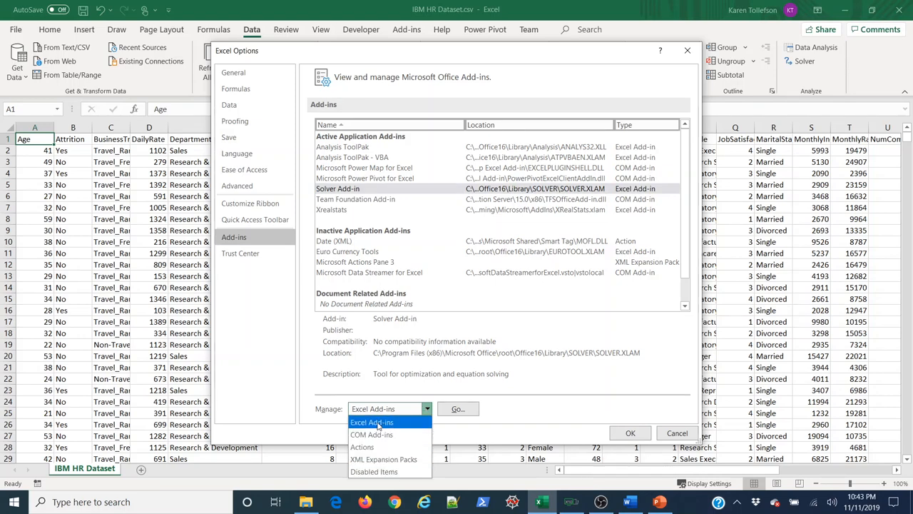
pyautogui.click(371, 422)
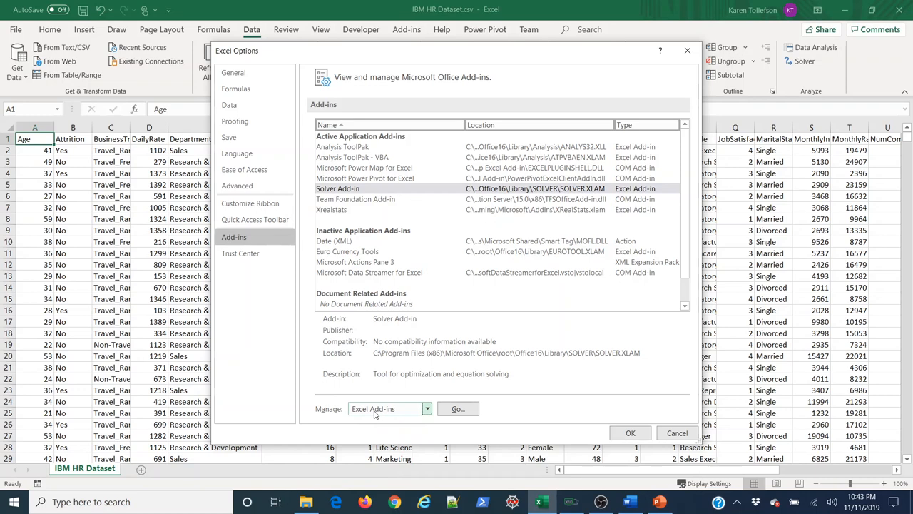
pyautogui.click(456, 408)
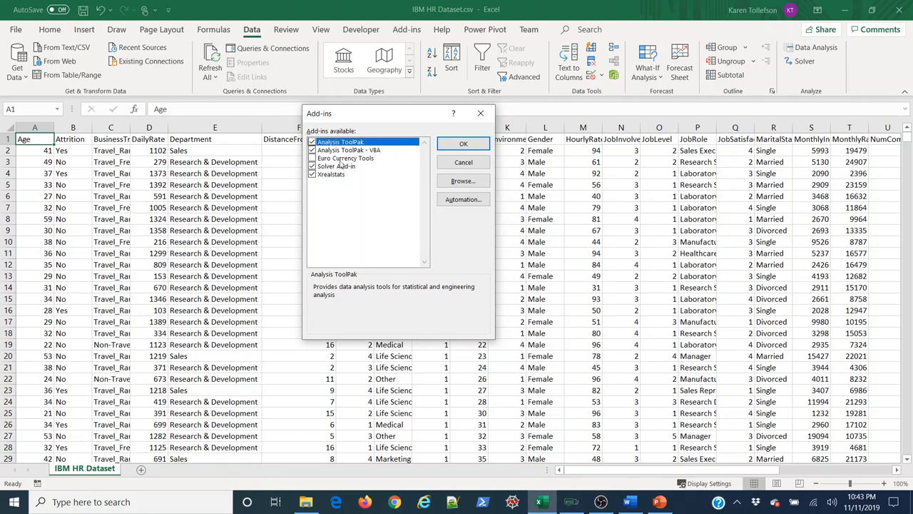
pyautogui.moveTo(335, 180)
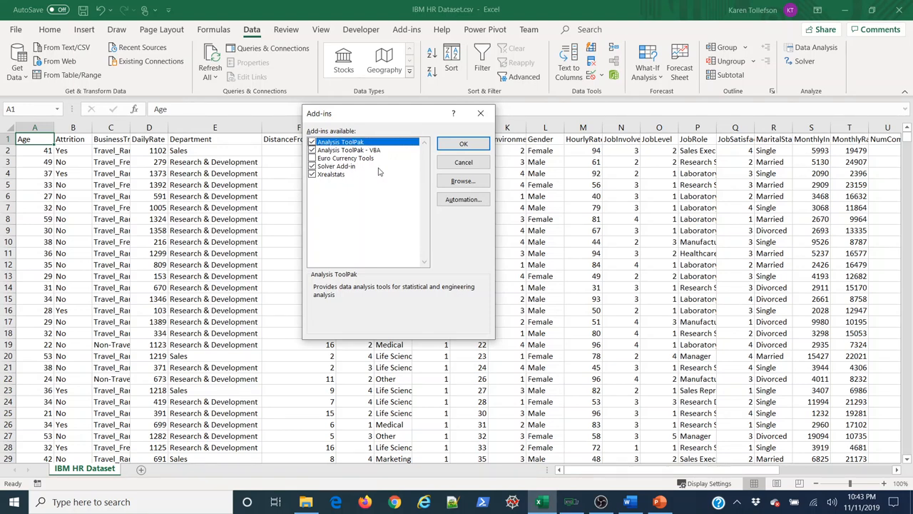
pyautogui.click(336, 166)
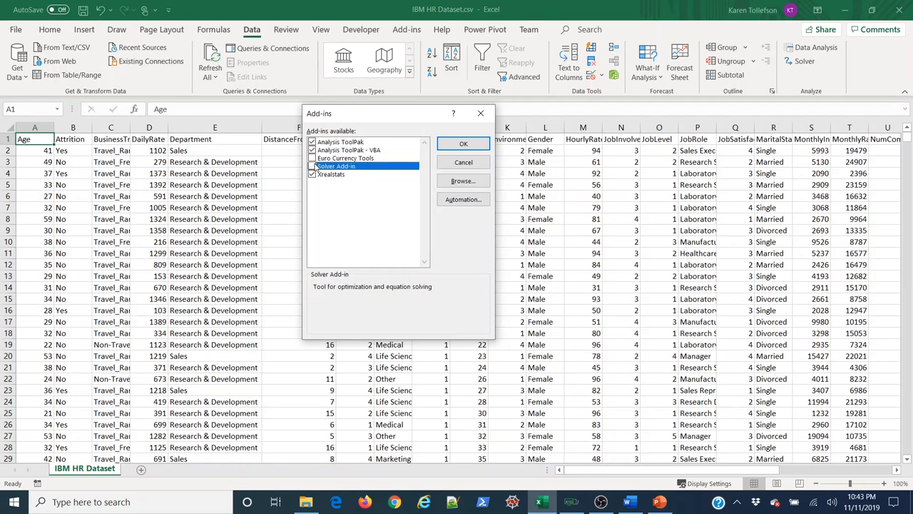
pyautogui.click(331, 174)
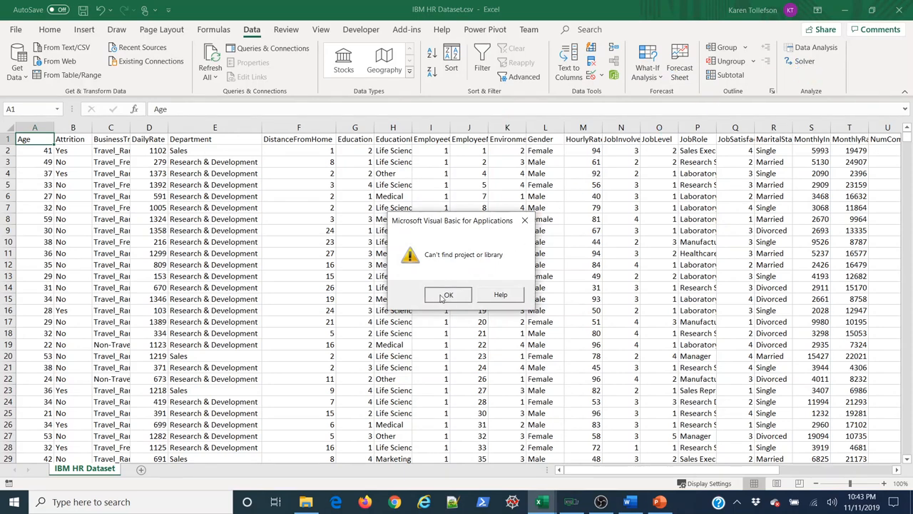
pyautogui.click(448, 294)
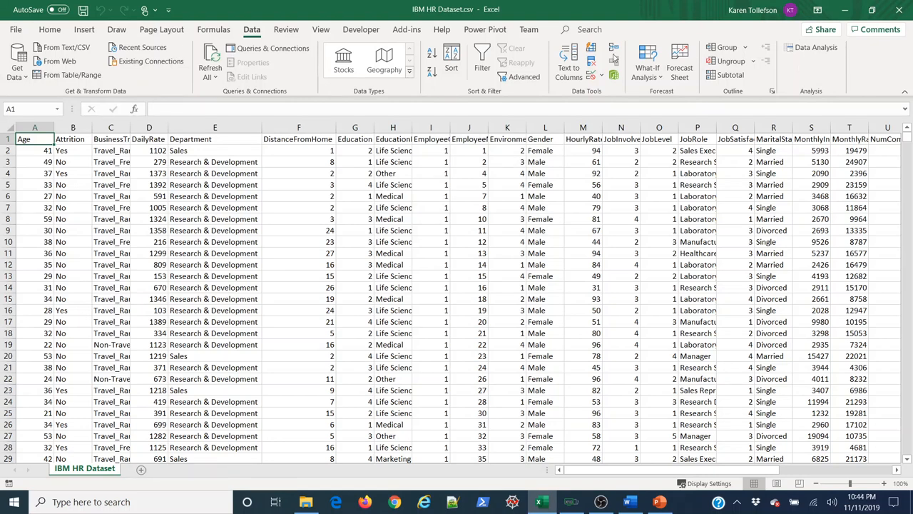
pyautogui.click(407, 29)
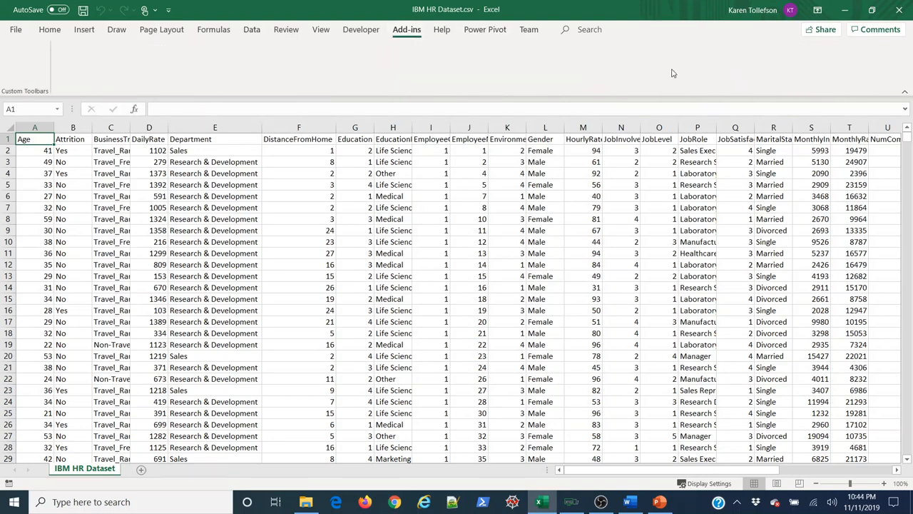
pyautogui.moveTo(354, 74)
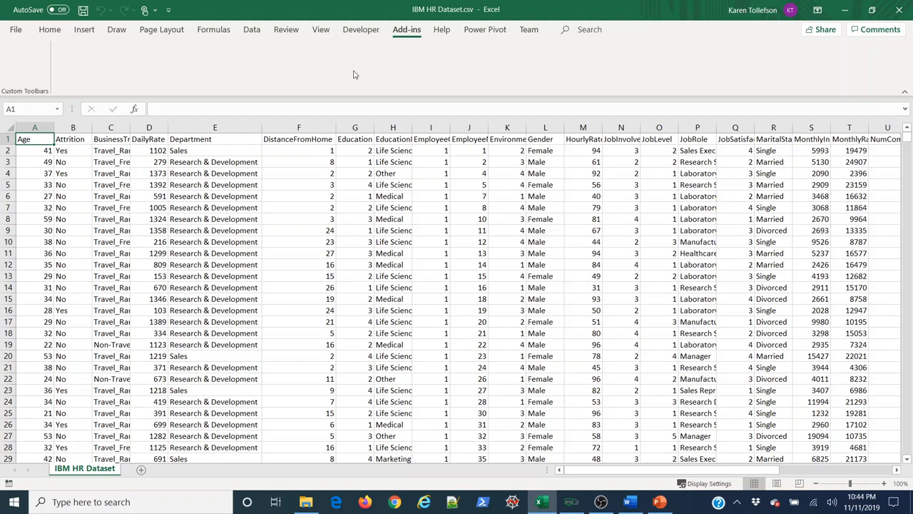
pyautogui.click(252, 28)
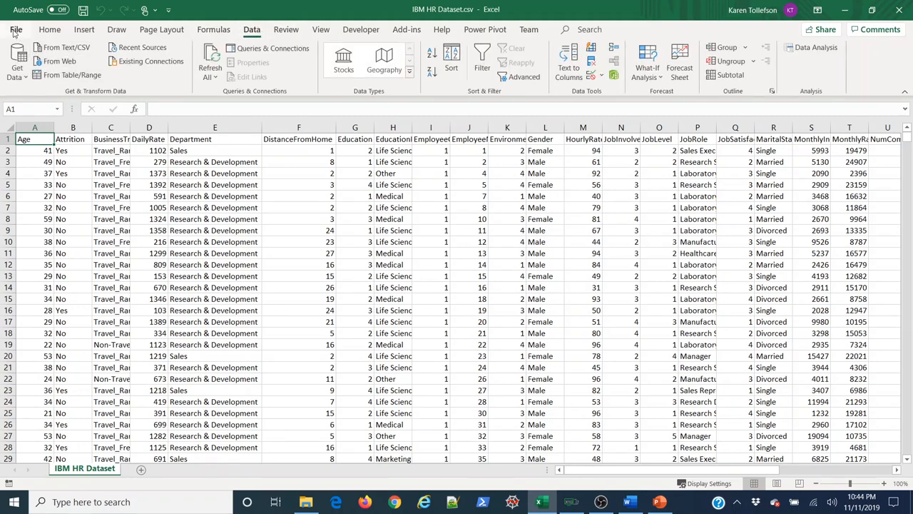
# Step: Tick Xrealstats in the add-ins manager and confirm so it loads with Analysis ToolPak and Solver
pyautogui.click(15, 29)
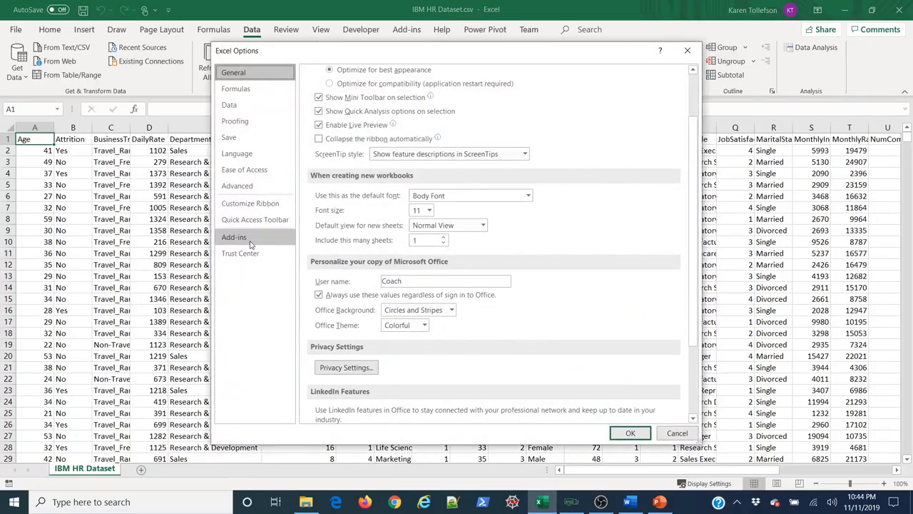
pyautogui.click(234, 237)
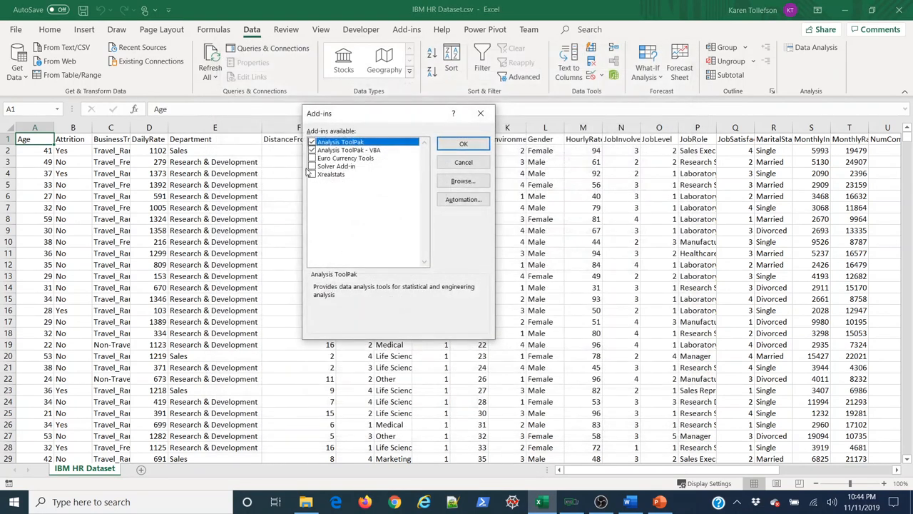
pyautogui.click(331, 174)
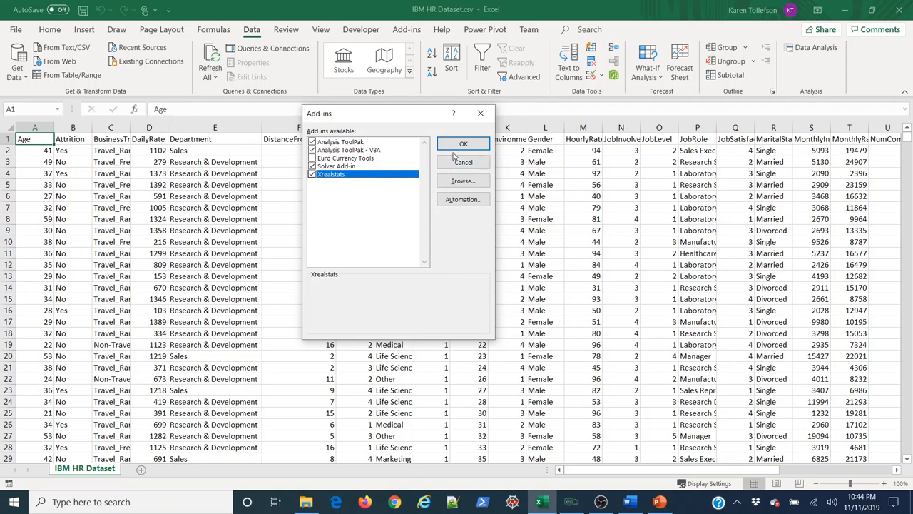
pyautogui.click(462, 143)
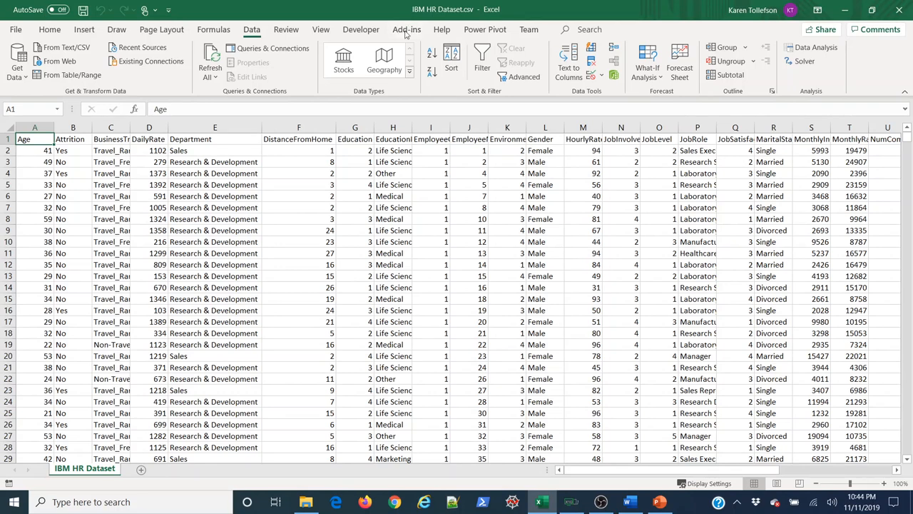
# Step: Launch the Real Statistics analysis chooser from the Add-ins tab
pyautogui.click(407, 29)
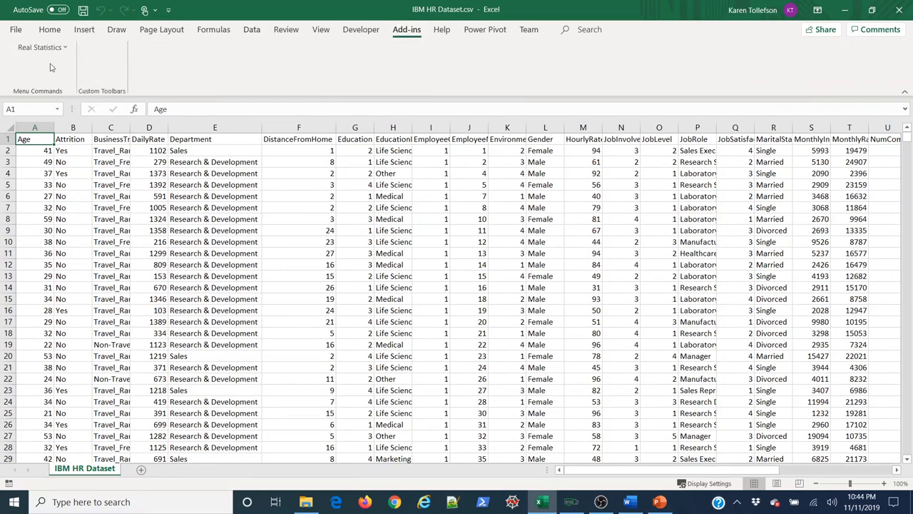
pyautogui.click(40, 48)
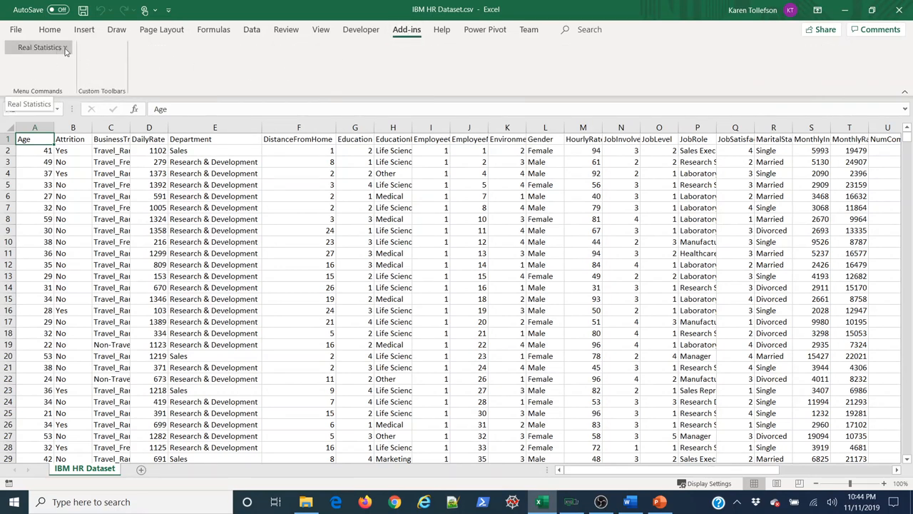
pyautogui.click(40, 47)
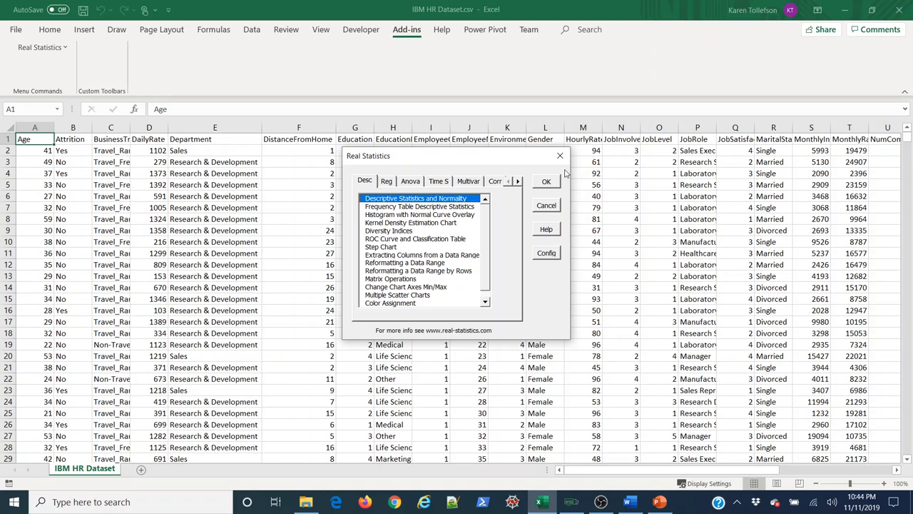
pyautogui.moveTo(488, 217)
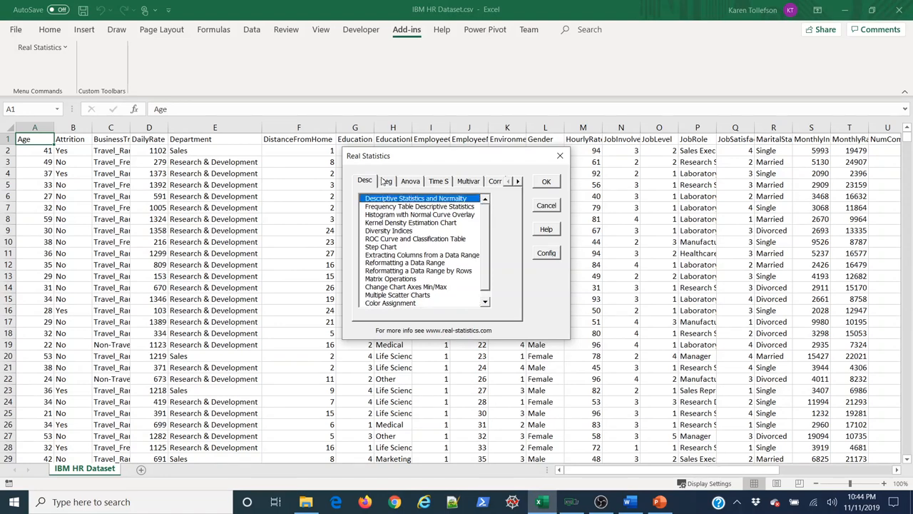
# Step: Browse the Reg, Anova, Time S, Multivar, Misc and Corr tabs, ending on the regression list
pyautogui.click(385, 180)
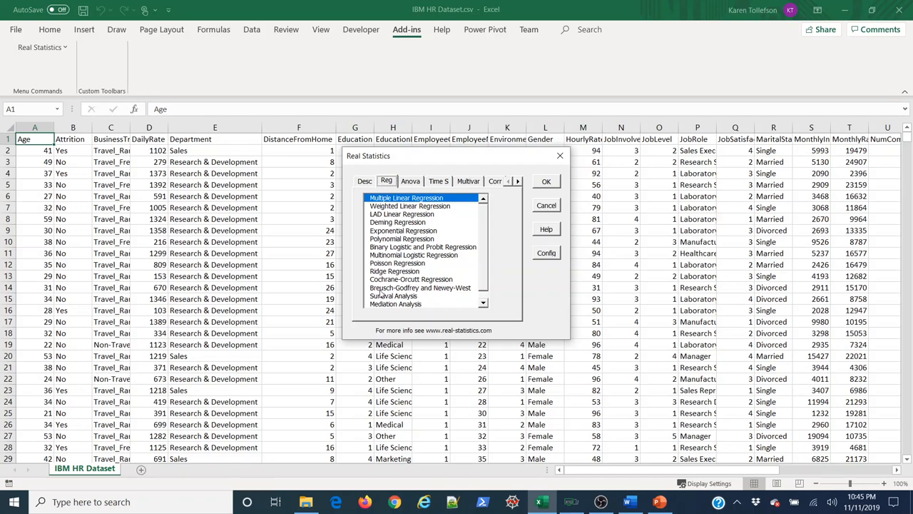
pyautogui.moveTo(459, 214)
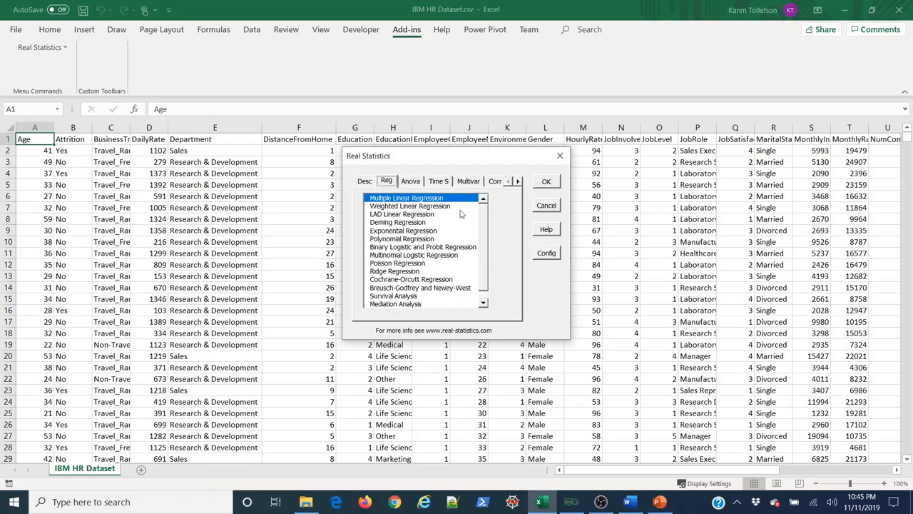
pyautogui.click(411, 179)
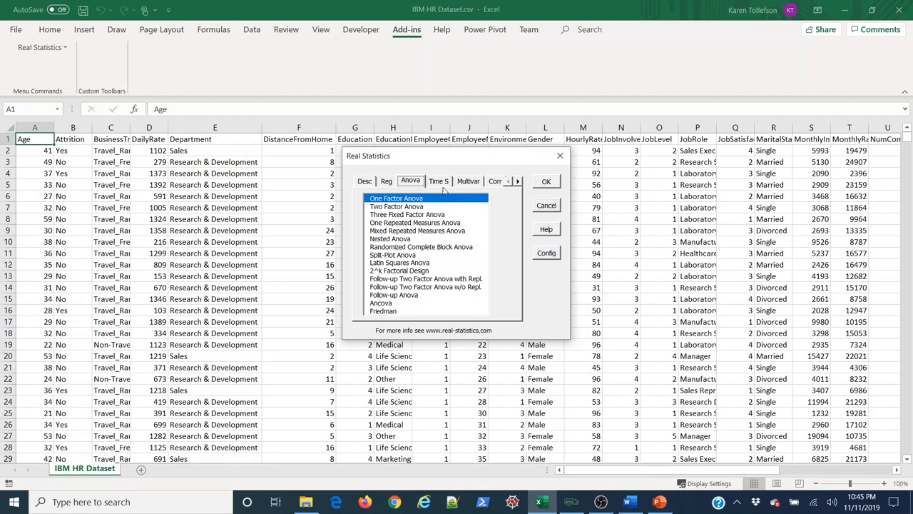
pyautogui.click(439, 180)
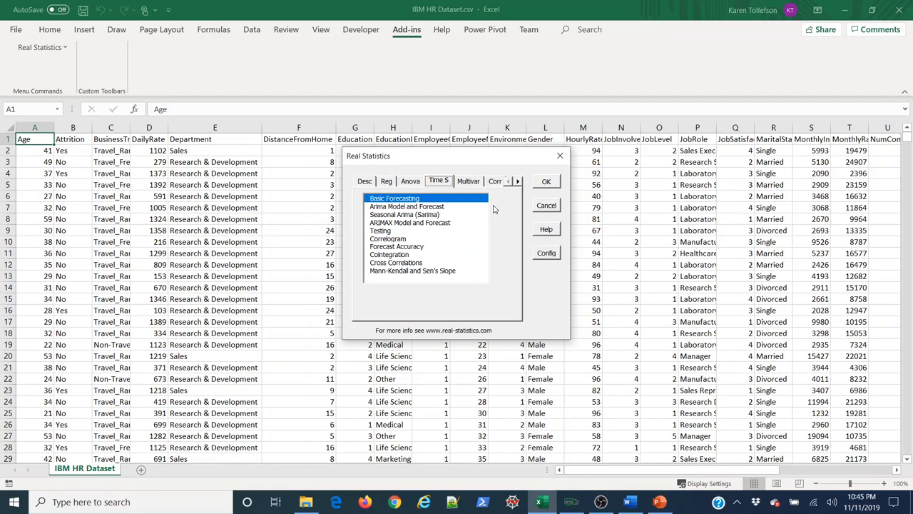
pyautogui.moveTo(472, 184)
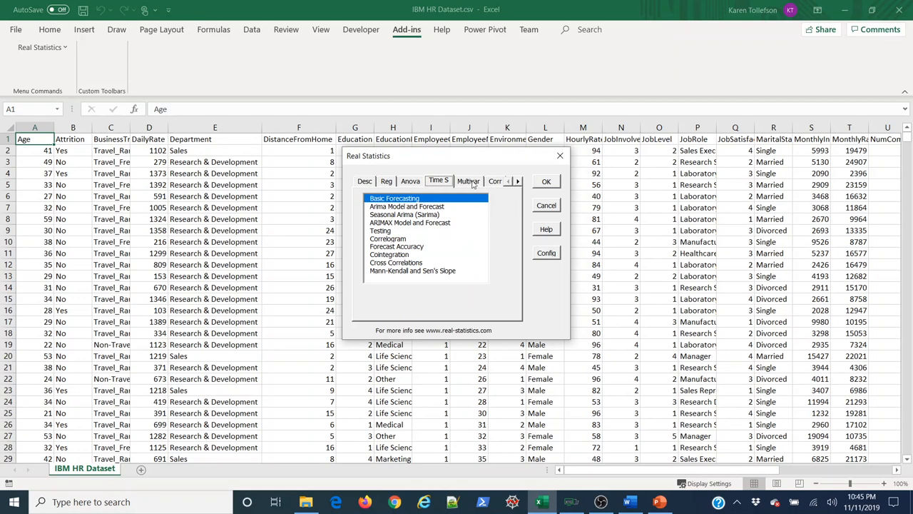
pyautogui.click(468, 180)
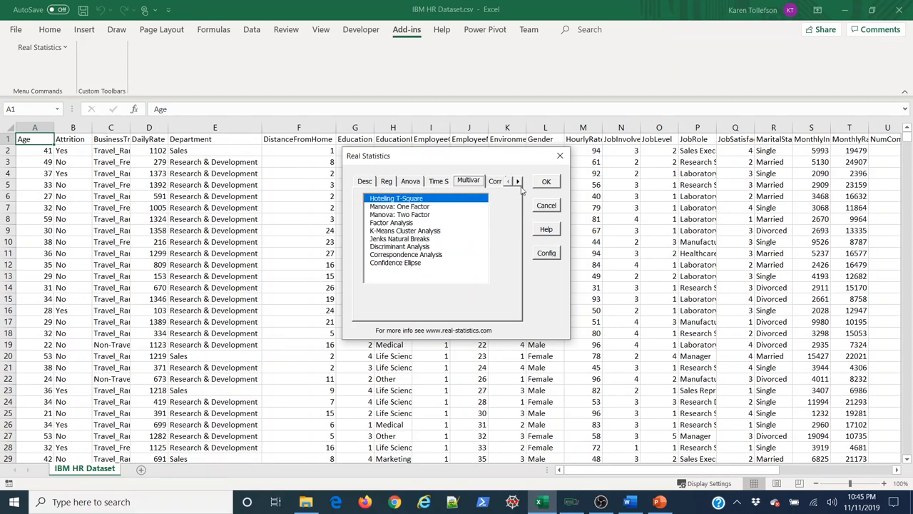
pyautogui.click(518, 180)
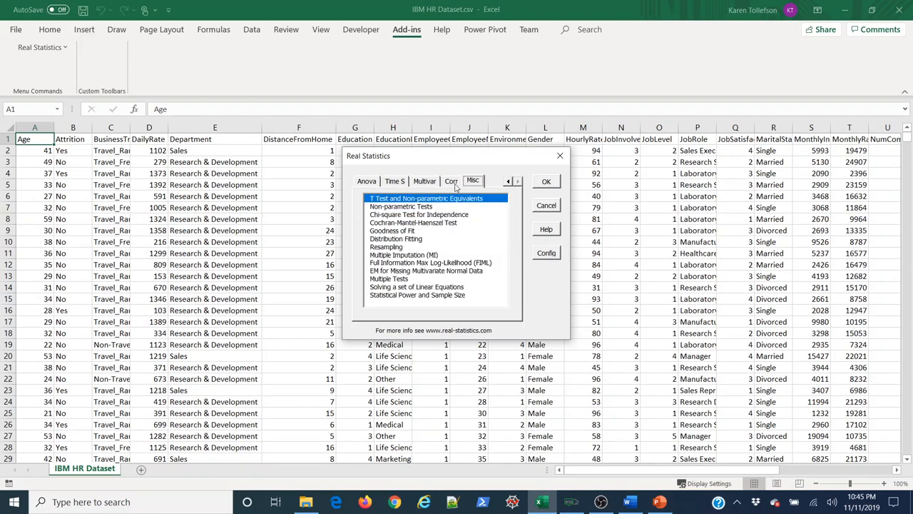
pyautogui.click(450, 180)
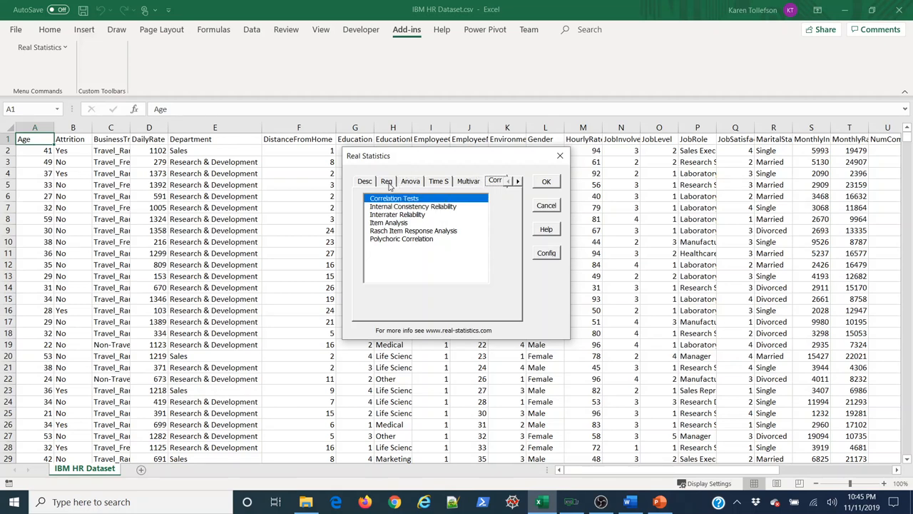
pyautogui.click(387, 180)
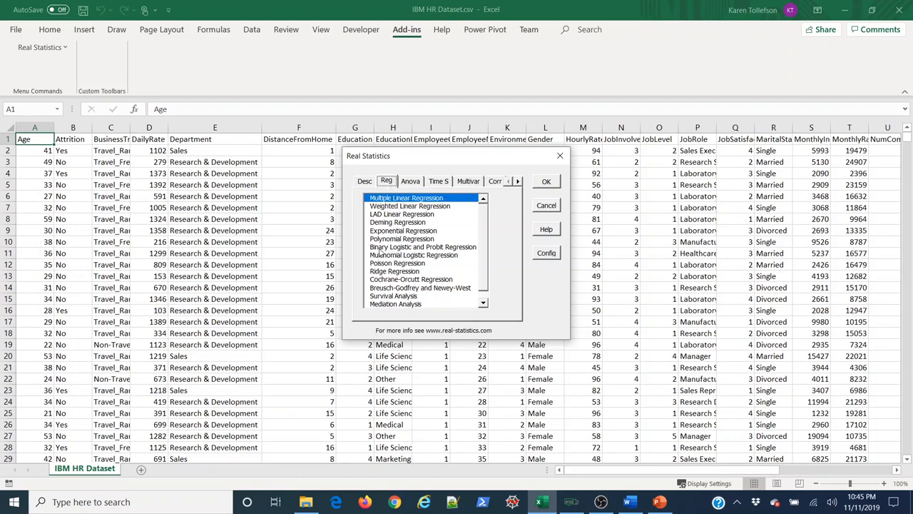
# Step: Preview Binary Logistic and Probit Regression, run it with no input range and dismiss the invalid-range error
pyautogui.click(422, 246)
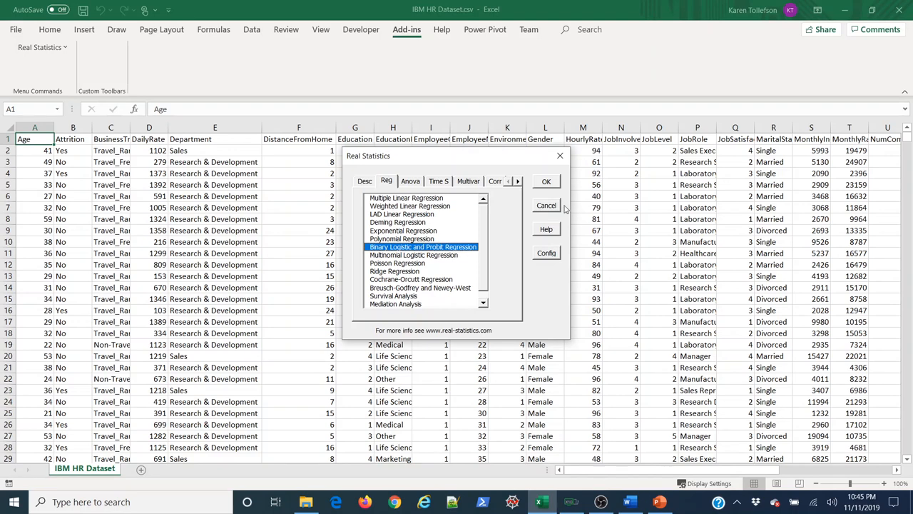
pyautogui.click(545, 180)
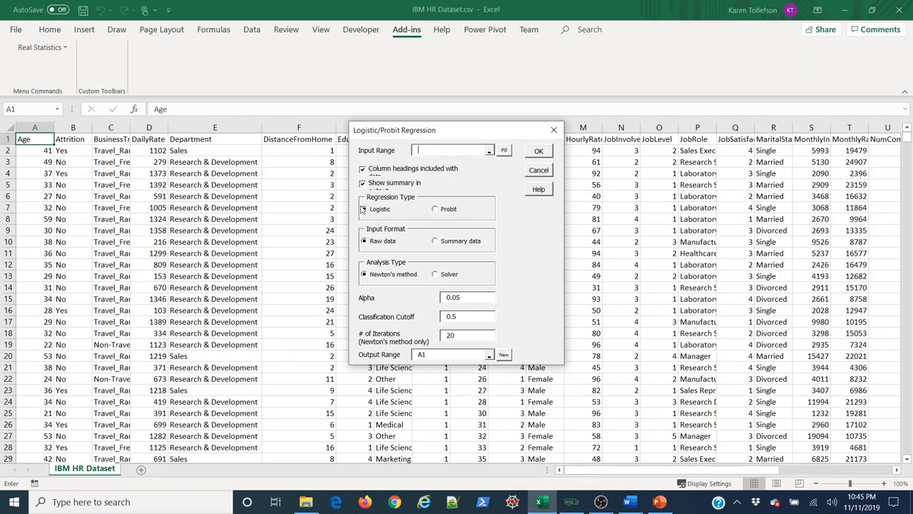
pyautogui.moveTo(379, 294)
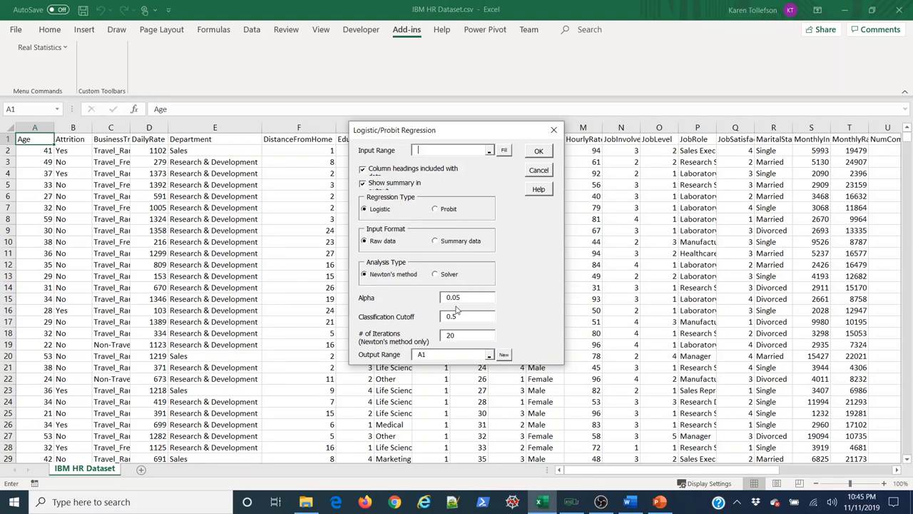
pyautogui.moveTo(414, 308)
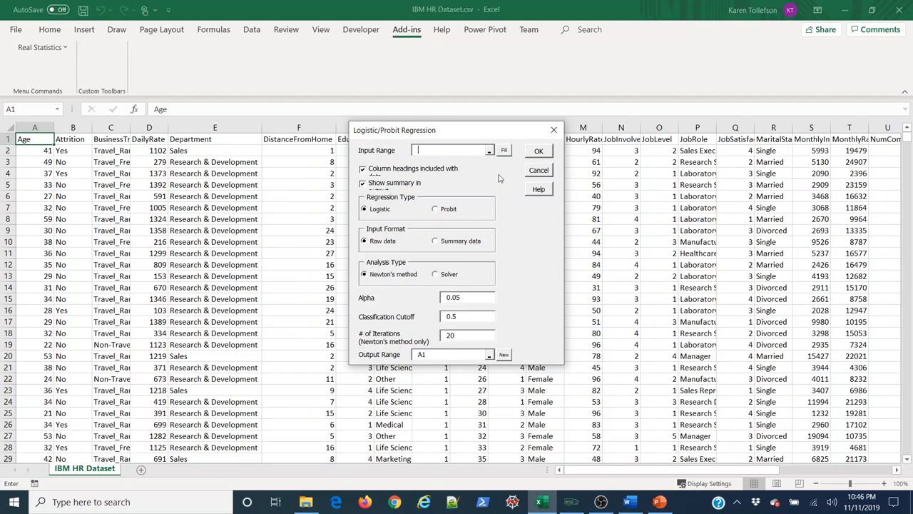
pyautogui.click(540, 149)
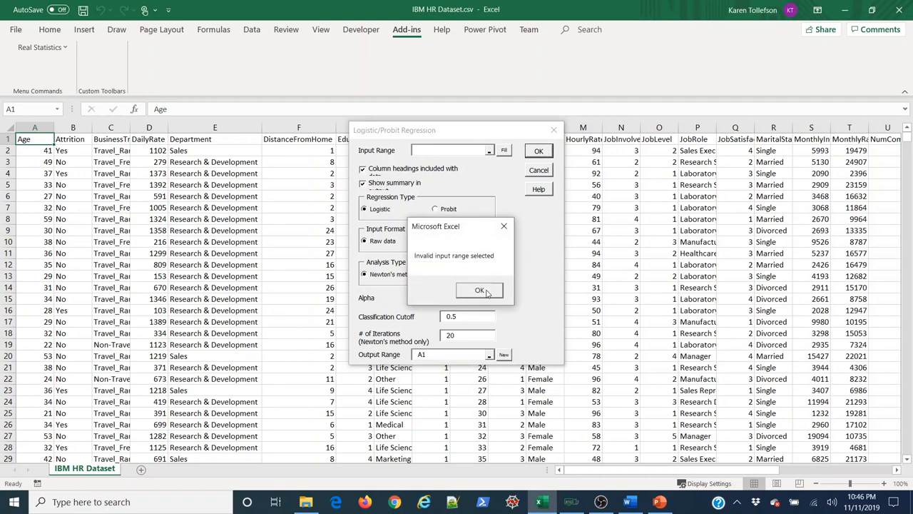
pyautogui.click(479, 291)
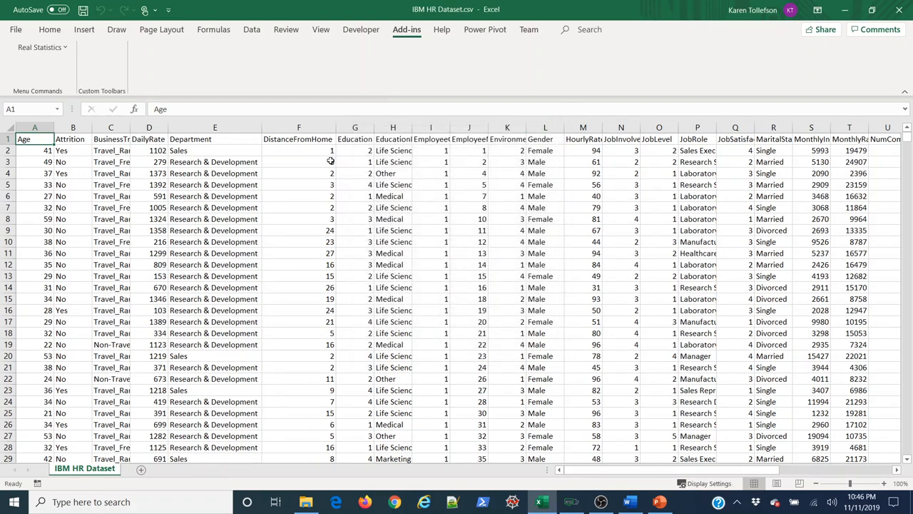
# Step: Minimise Excel to reveal the Windows desktop
pyautogui.click(49, 29)
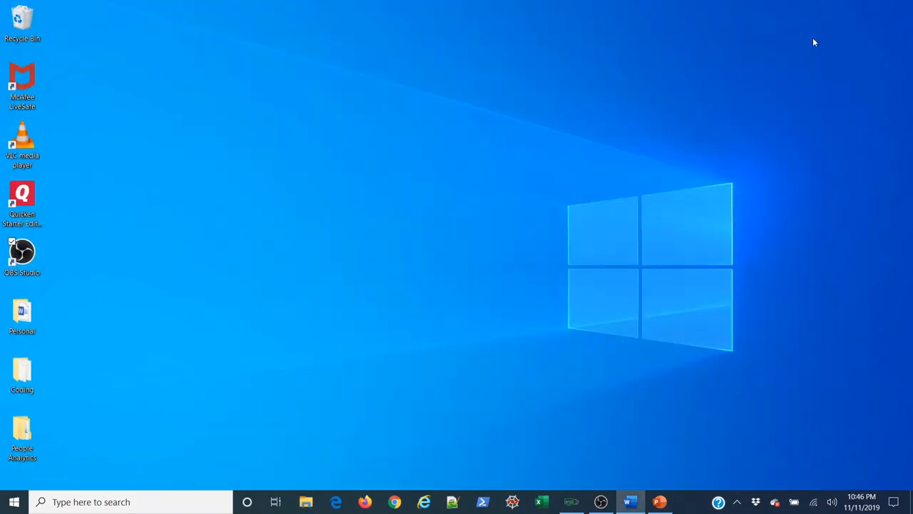
pyautogui.moveTo(659, 257)
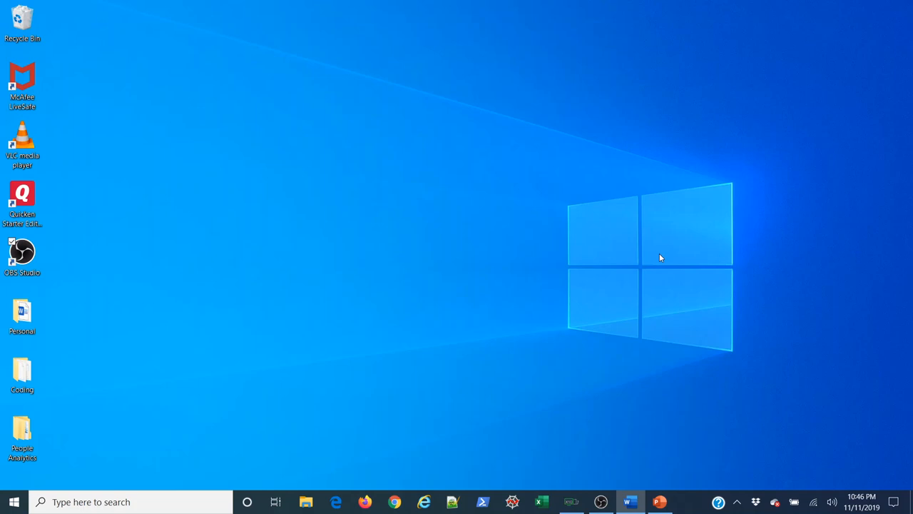